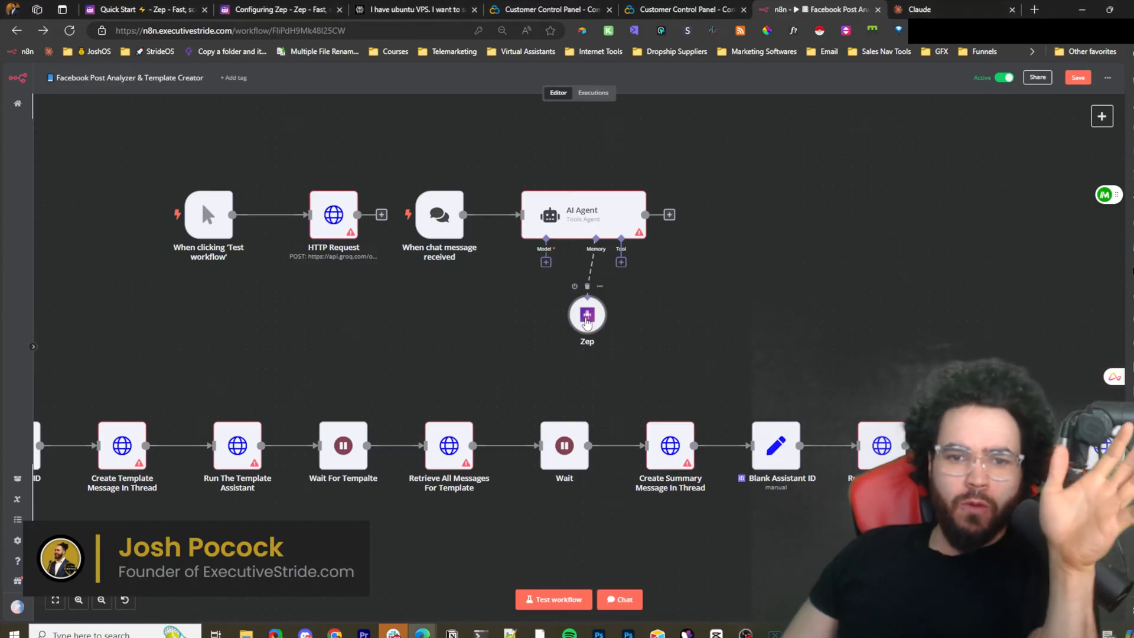
Step: Nudge the Zep memory sub-node slightly right under the AI Agent node
{"action": "double_click", "coordinate": [587, 314]}
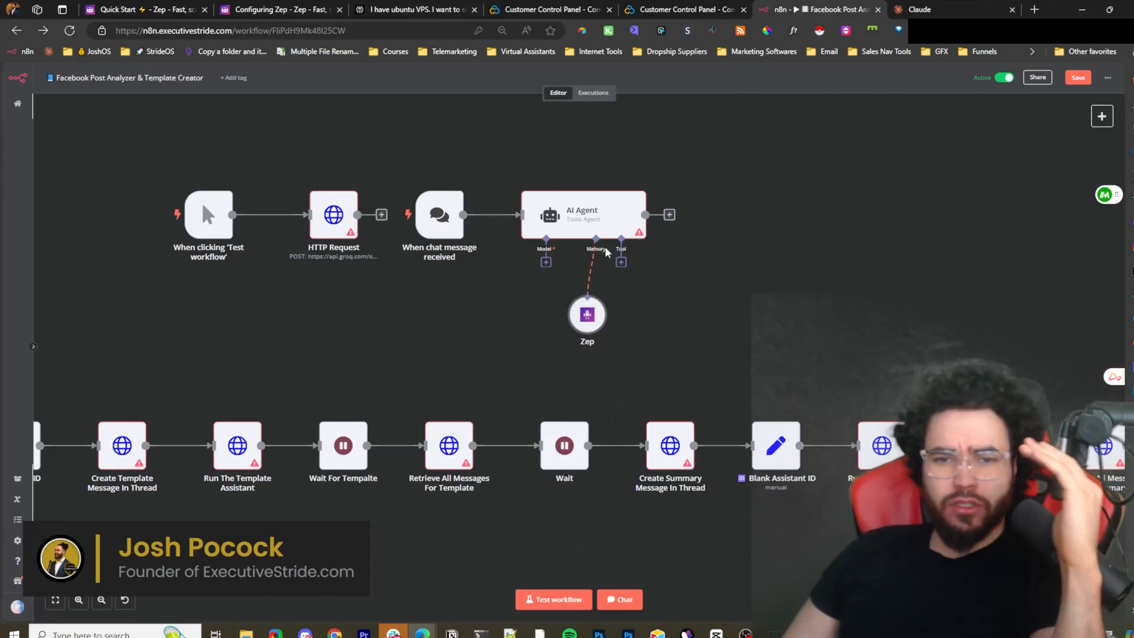
{"action": "mouse_move", "coordinate": [563, 307]}
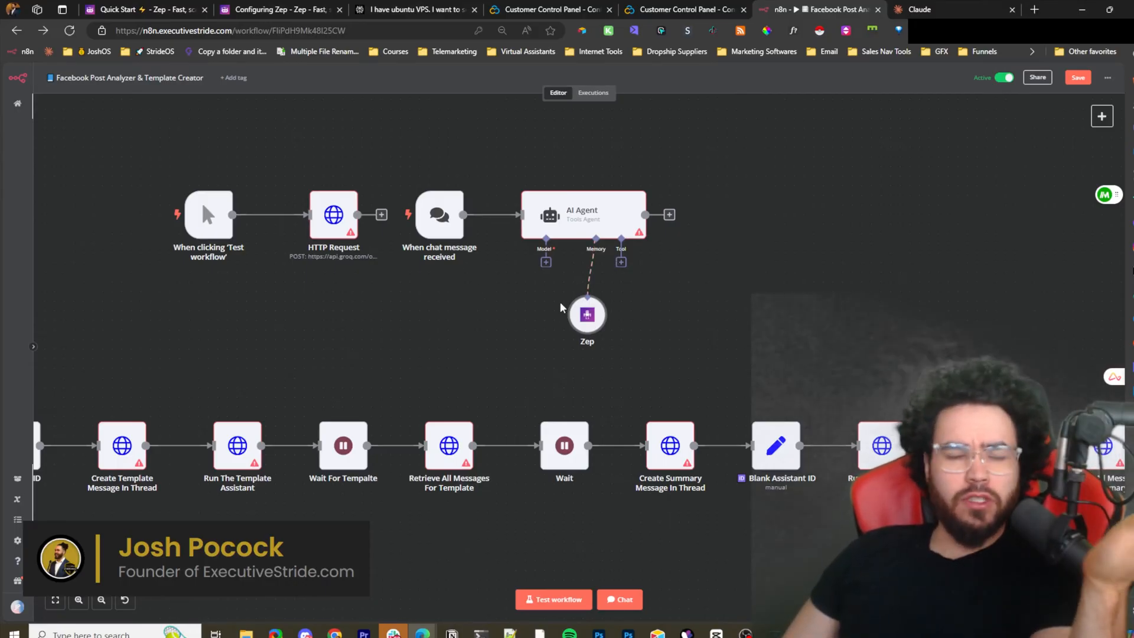
{"action": "mouse_move", "coordinate": [571, 303]}
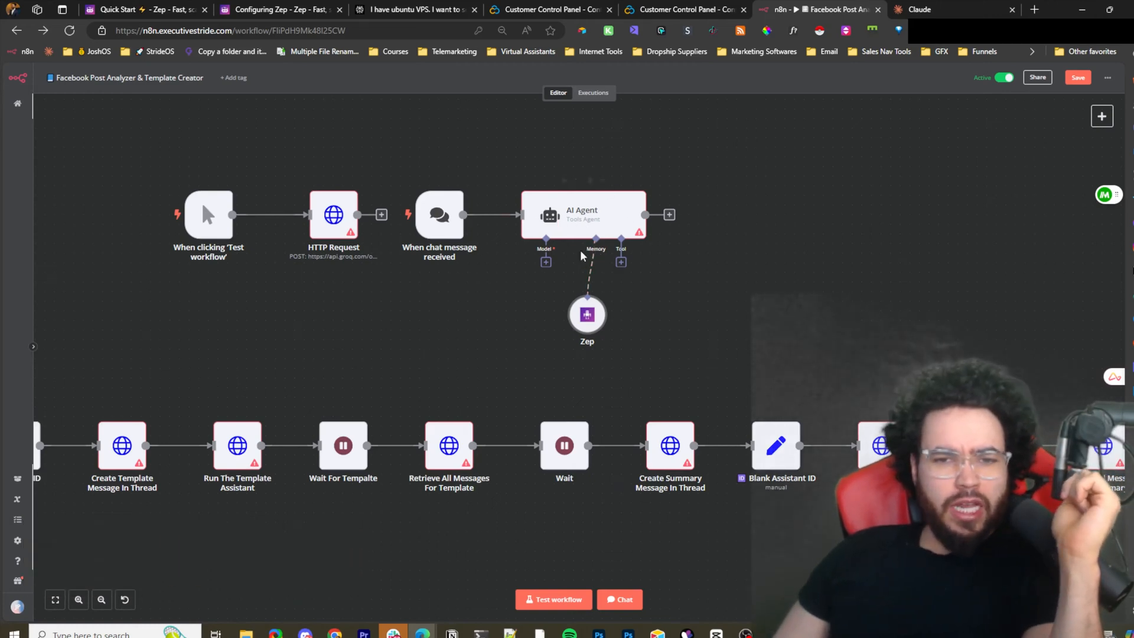
{"action": "left_click_drag", "start_coordinate": [587, 314], "coordinate": [626, 324]}
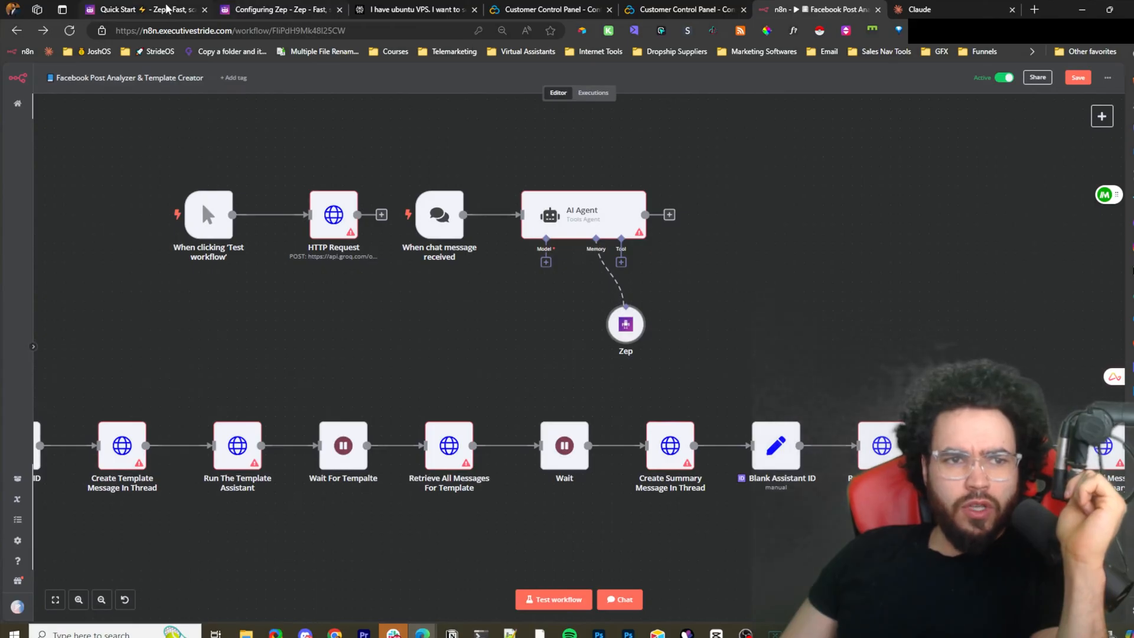
Step: Review the Zep Quick Start deployment guide before switching to the Contabo control panel
{"action": "left_click", "coordinate": [137, 9]}
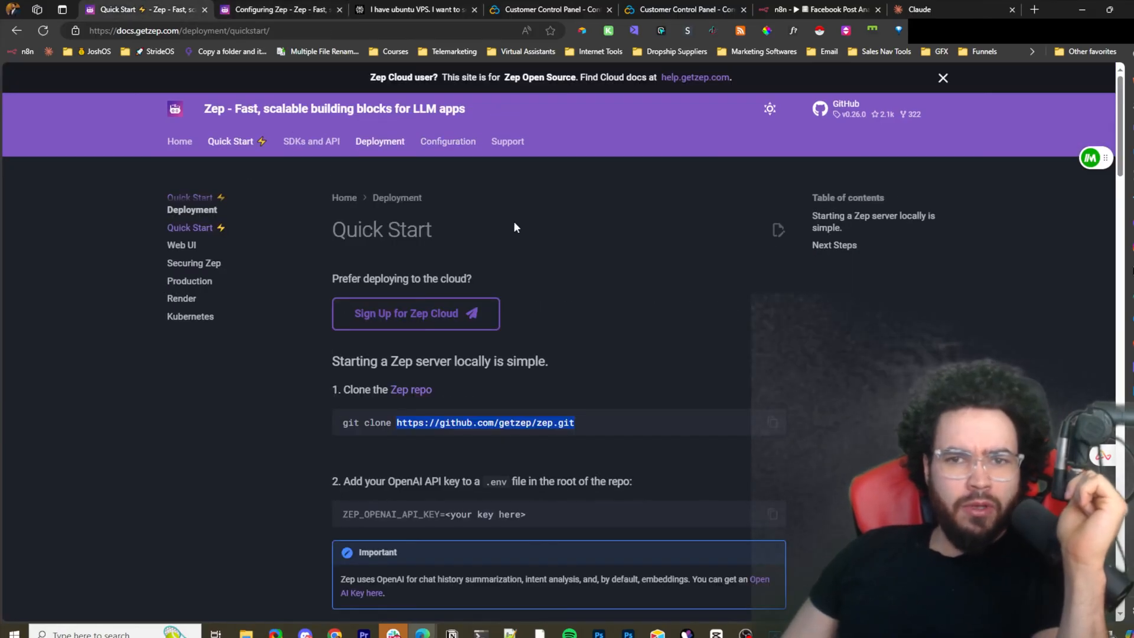
{"action": "scroll", "scroll_direction": "down", "scroll_amount": 3}
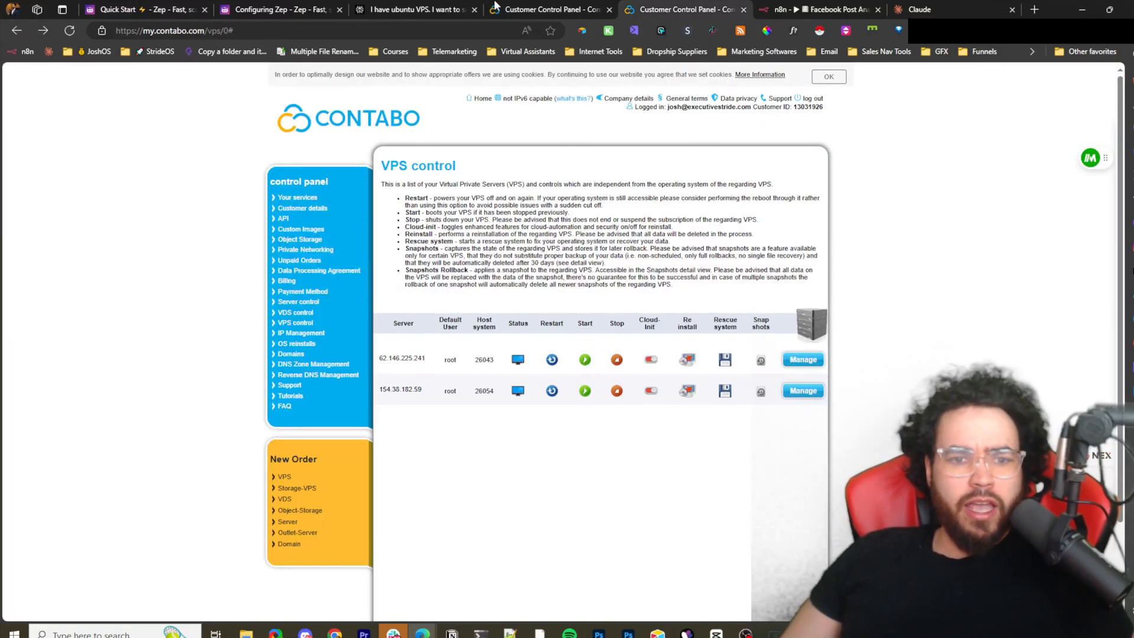
Step: Review Contabo's Cloud VPS plans, then return to the SSH terminal tab
{"action": "left_click", "coordinate": [298, 198]}
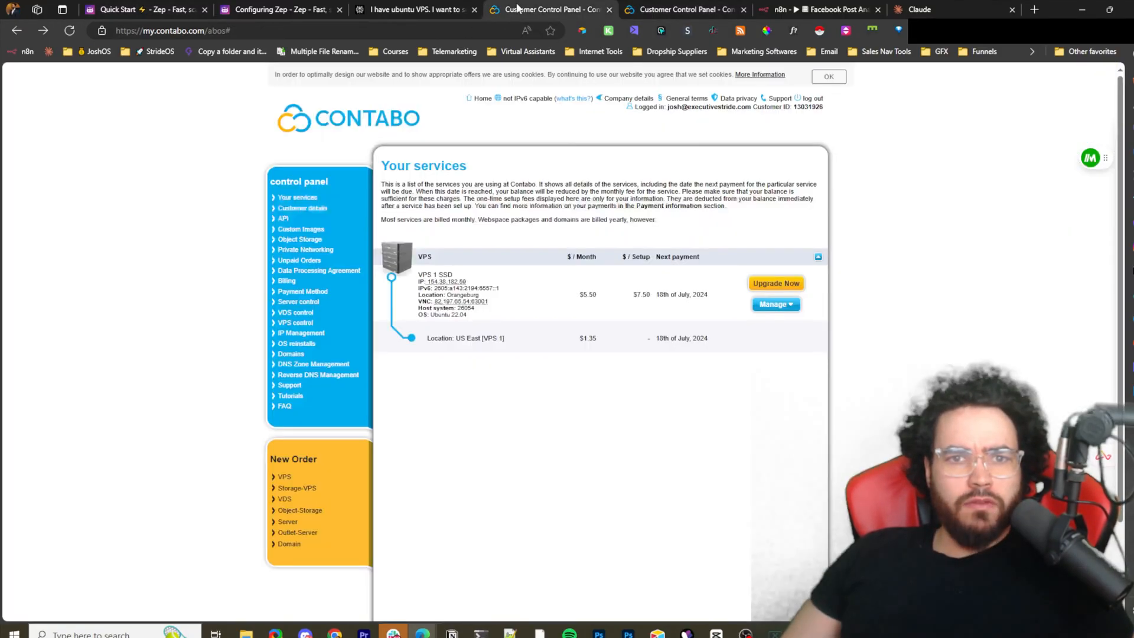
{"action": "left_click", "coordinate": [202, 30]}
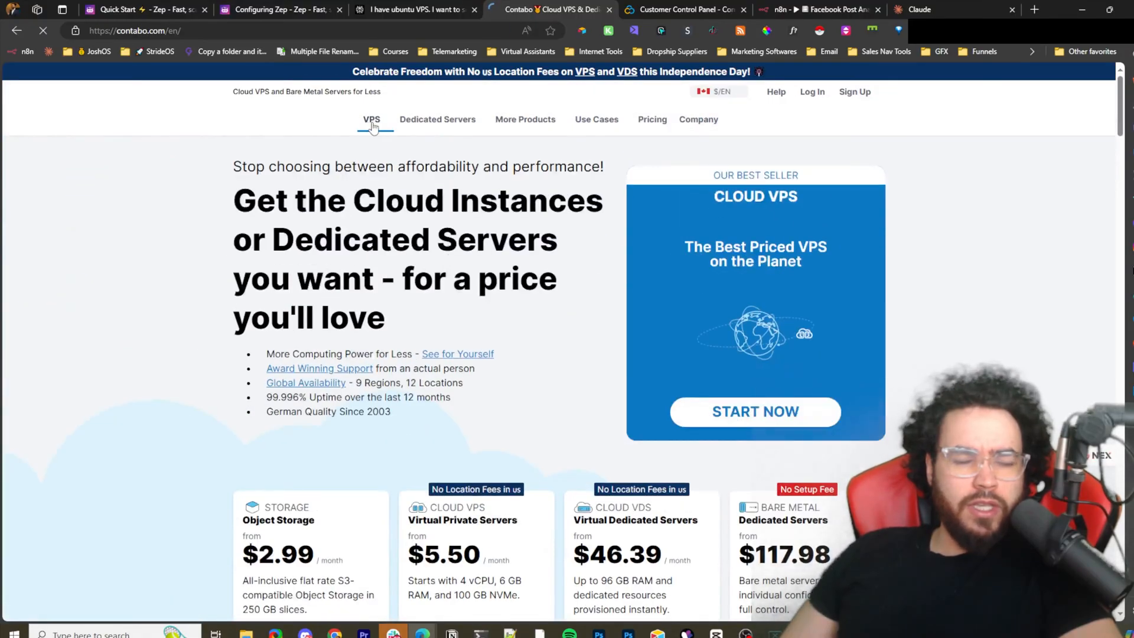
{"action": "left_click", "coordinate": [371, 119]}
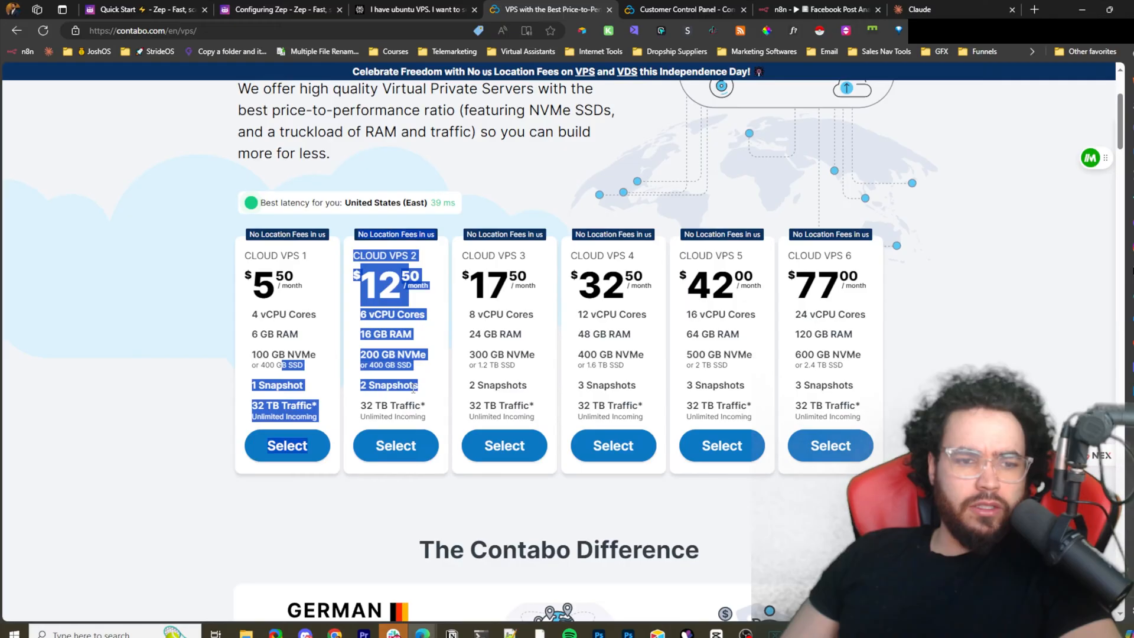
{"action": "left_click", "coordinate": [237, 221]}
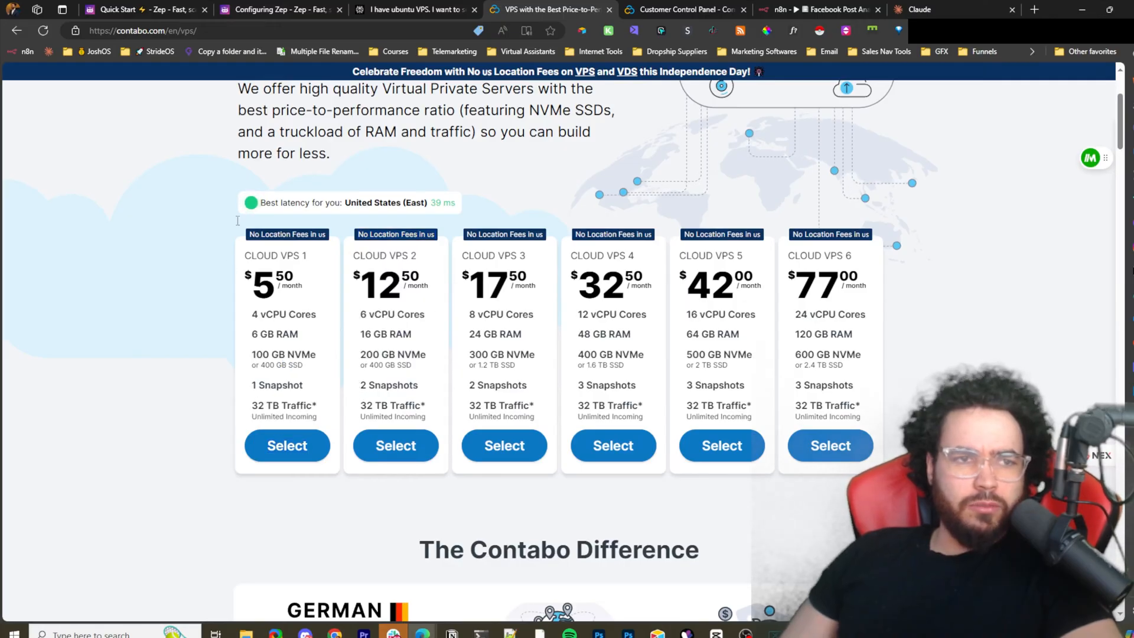
{"action": "left_click", "coordinate": [140, 10]}
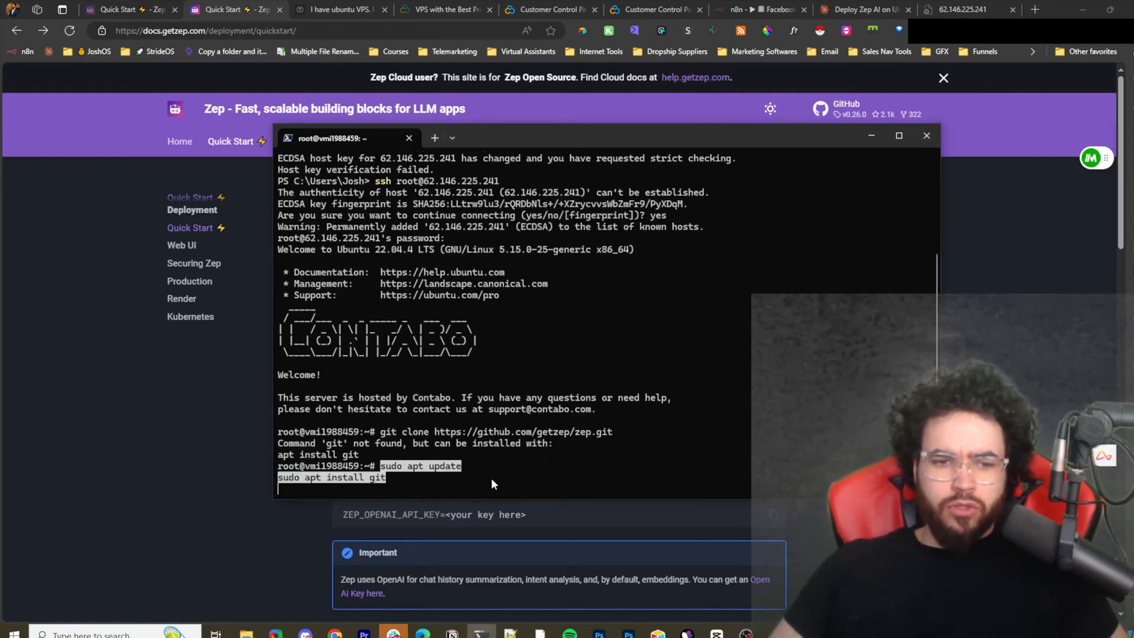
{"action": "key", "text": "Return"}
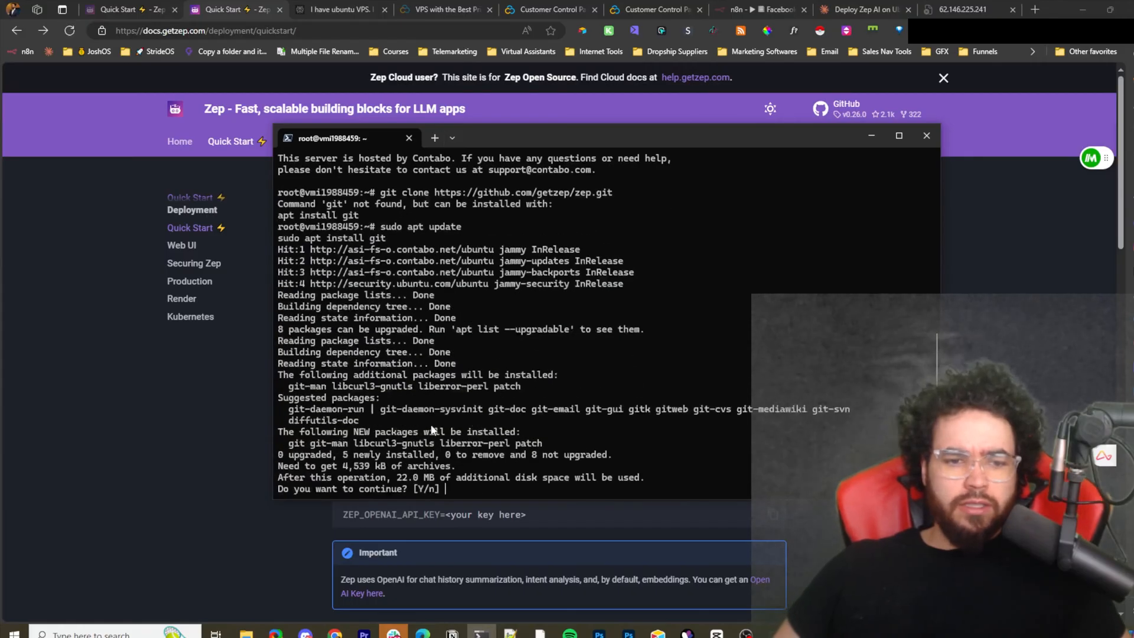
{"action": "type", "text": "Y"}
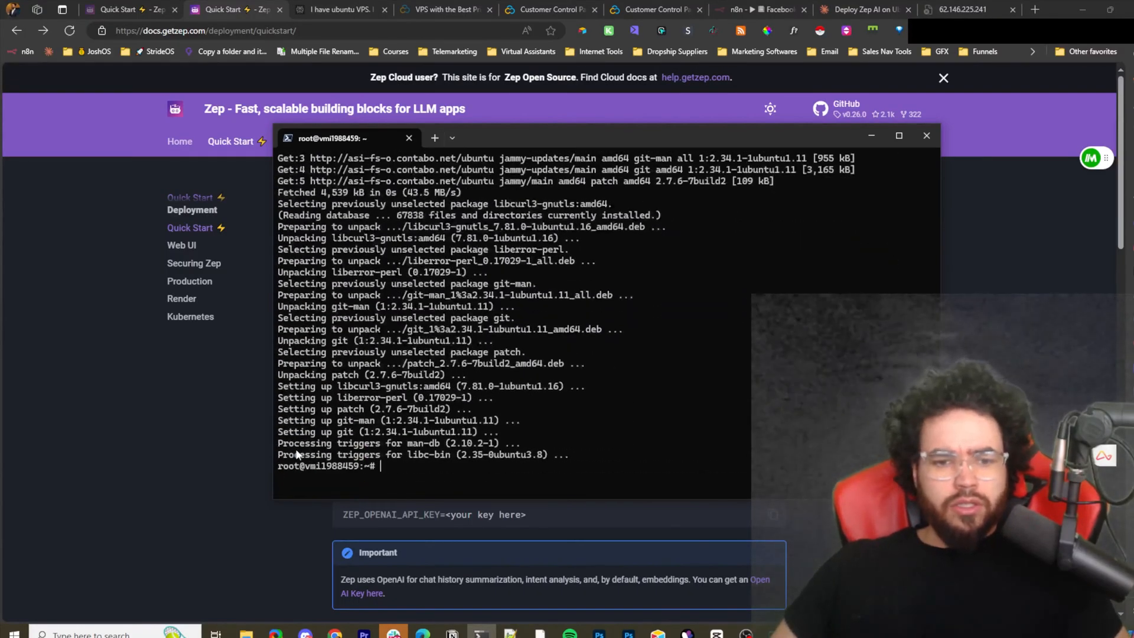
{"action": "left_click", "coordinate": [926, 136]}
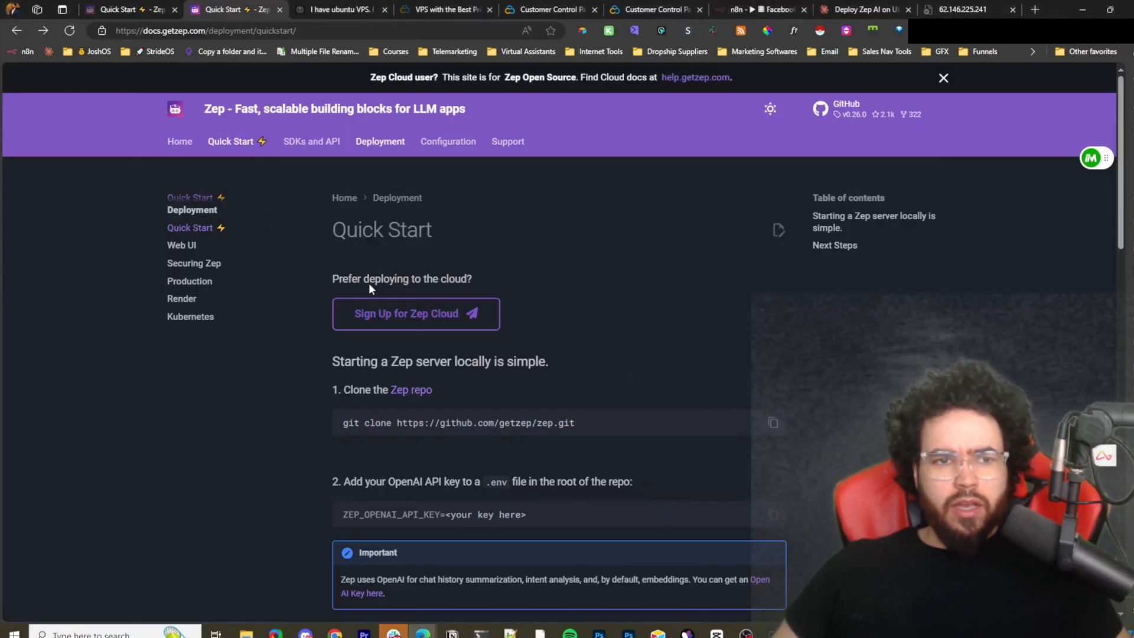
{"action": "mouse_move", "coordinate": [777, 413]}
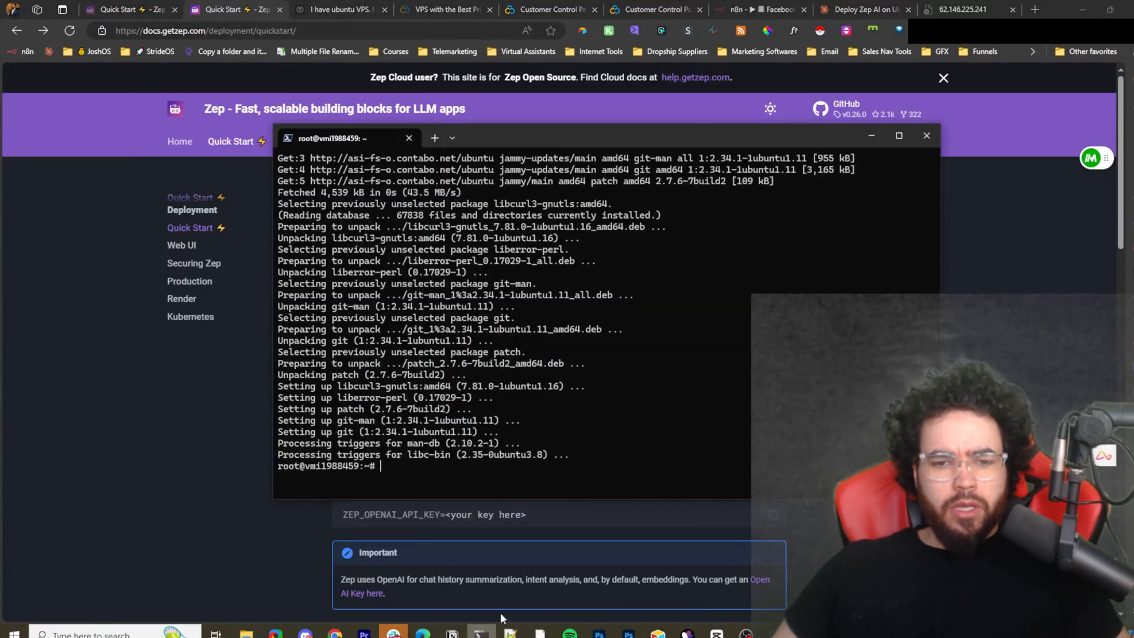
{"action": "type", "text": "git clone https://github.com/getzep/zep.git"}
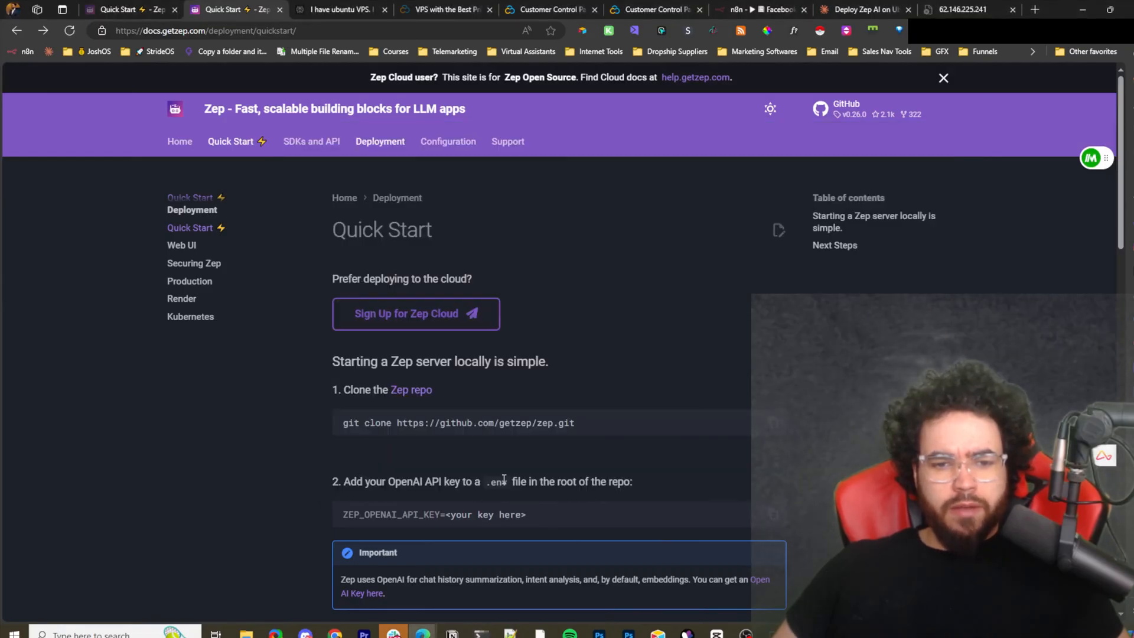
{"action": "left_click", "coordinate": [943, 78]}
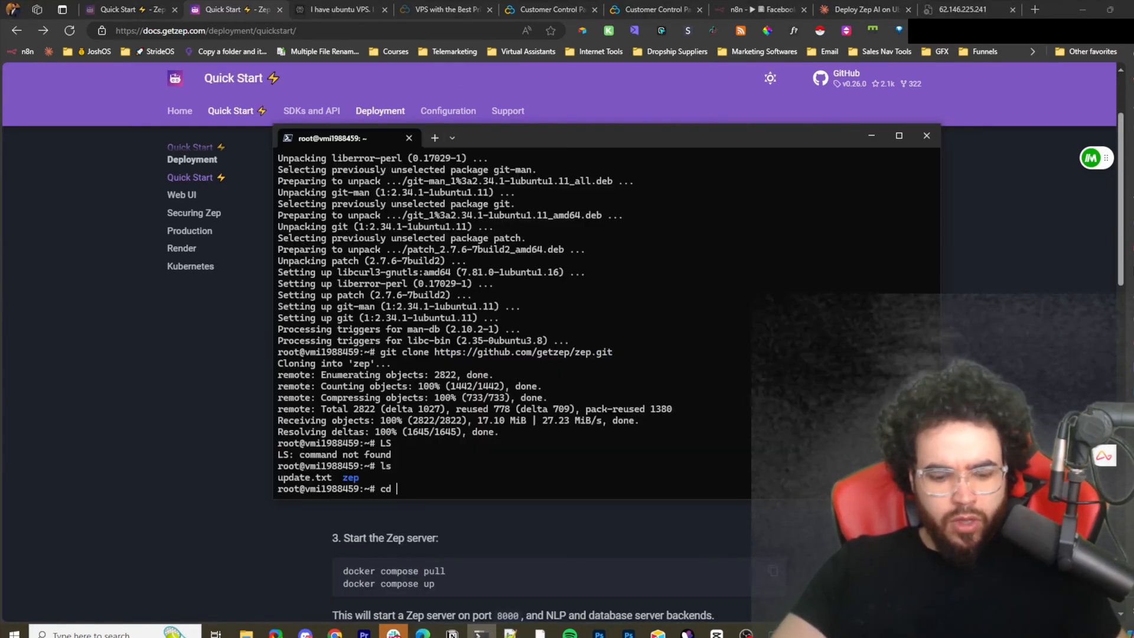
Step: Enter the zep folder and create a new .env file in nano
{"action": "type", "text": "zep"}
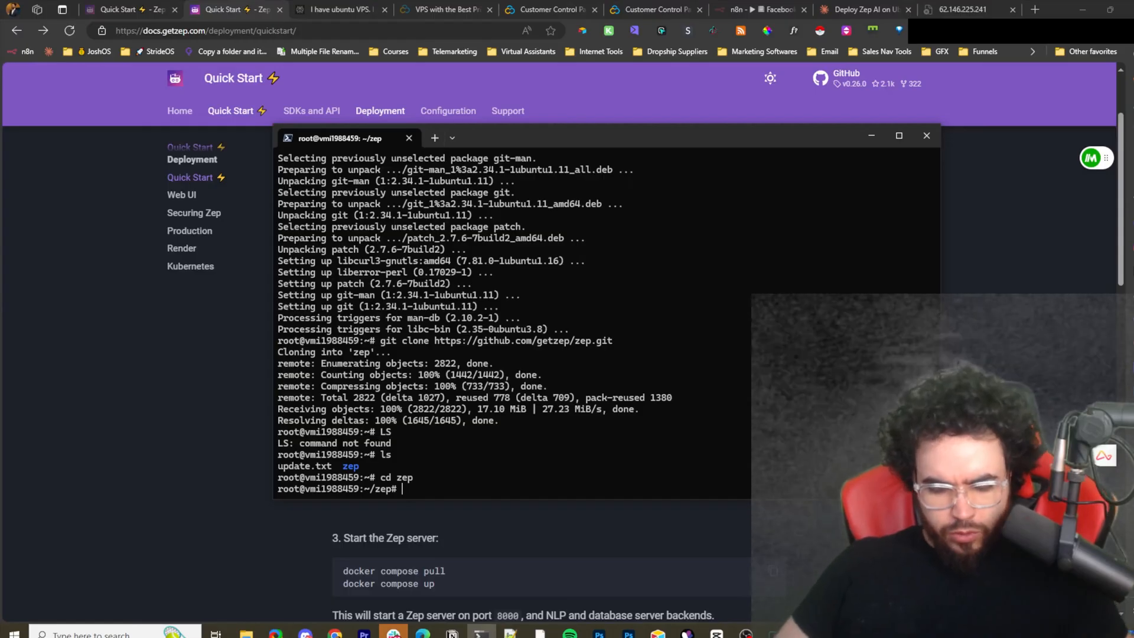
{"action": "type", "text": "nano"}
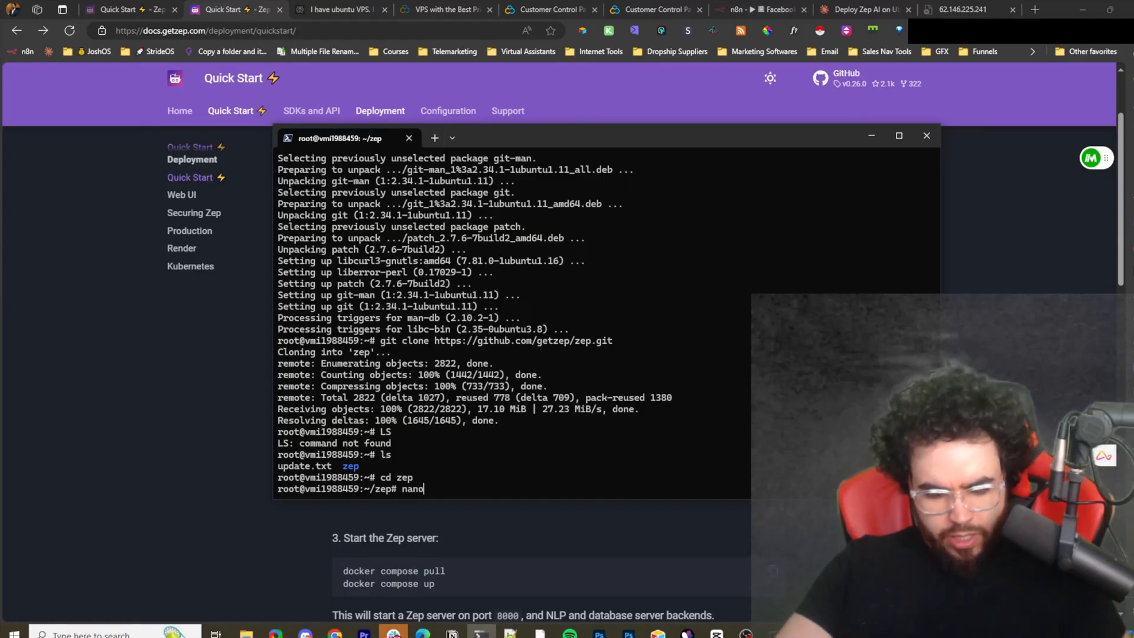
{"action": "type", "text": ".e"}
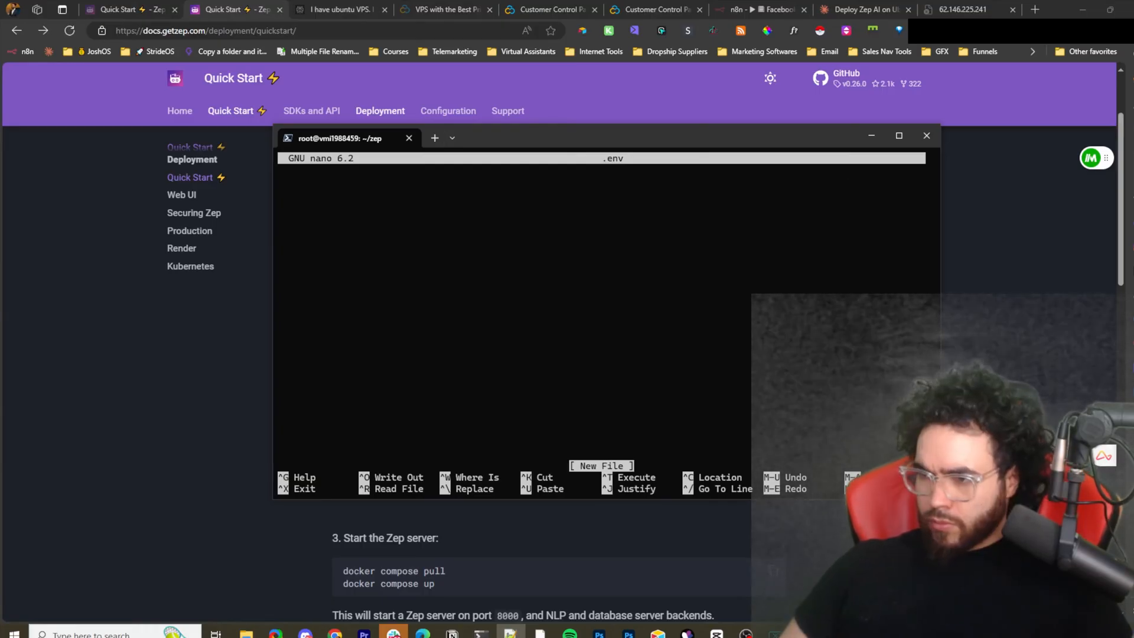
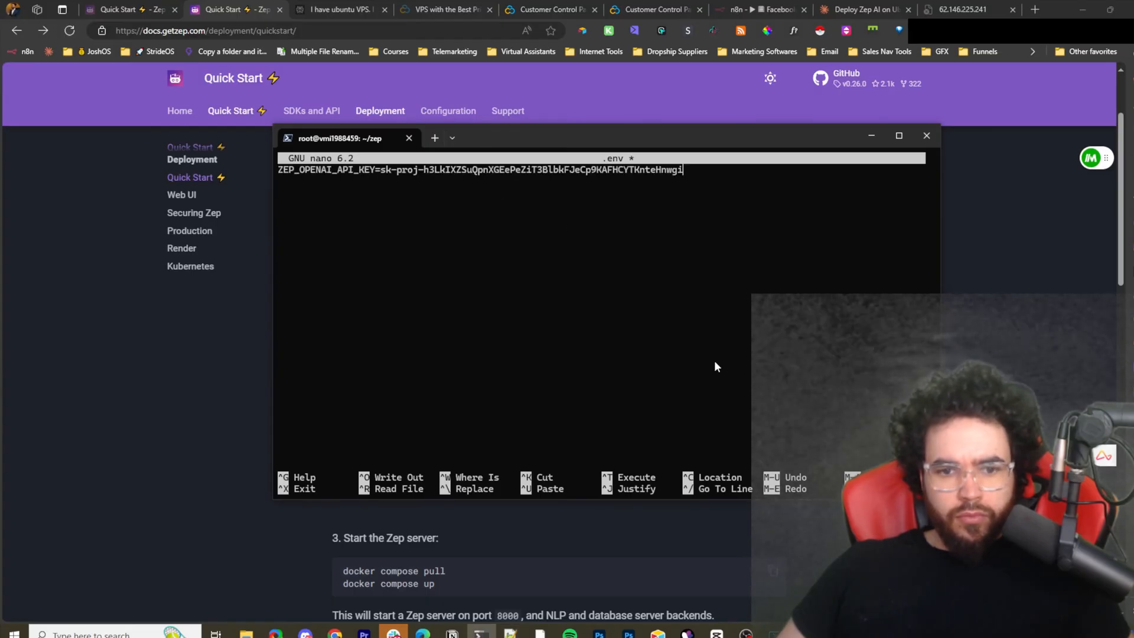
Step: Add a ZEP_OPENAI_API_KEY line with the OpenAI key to .env and save it
{"action": "mouse_move", "coordinate": [596, 312]}
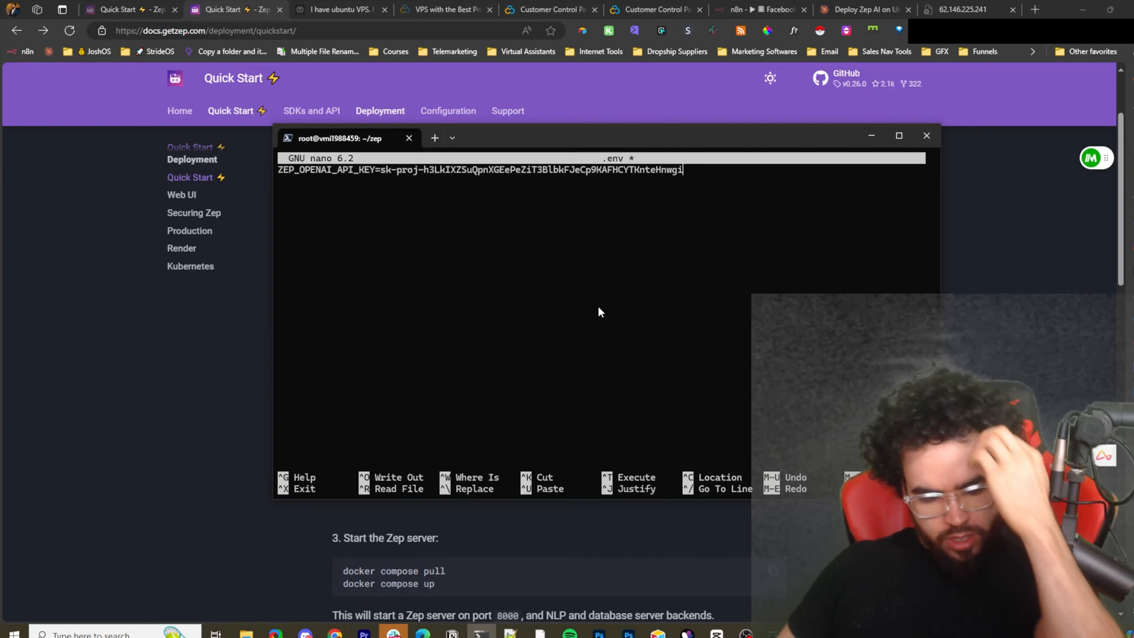
{"action": "mouse_move", "coordinate": [503, 391]}
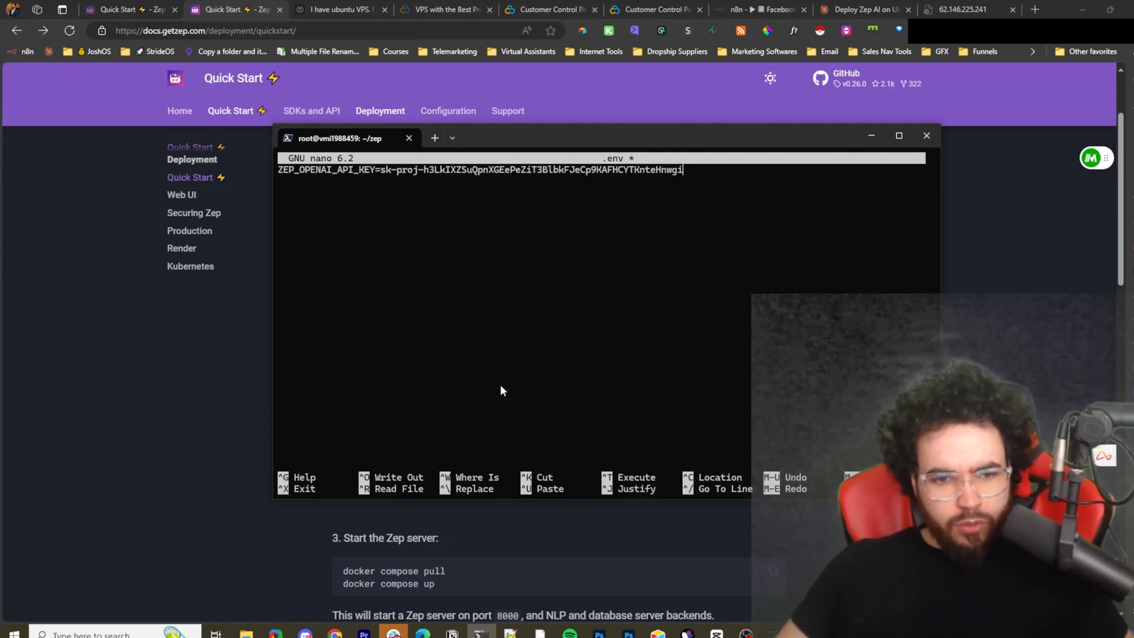
{"action": "key", "text": "ctrl+o"}
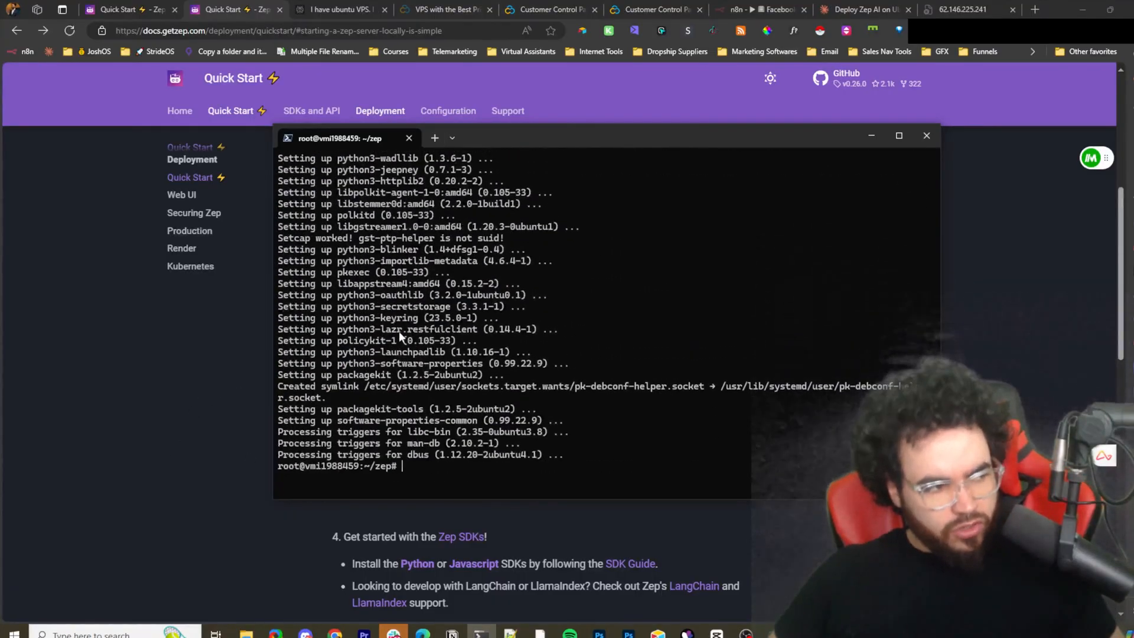
Step: Add Docker's GPG key and apt source, update apt, and install docker-ce, docker-ce-cli and containerd.io
{"action": "type", "text": "curl -fsSL https://download.docker.com/linux/ubuntu/gpg | sudo gpg --dearmor -o /usr/share/keyrings/docker-archive-keyring.gpg"}
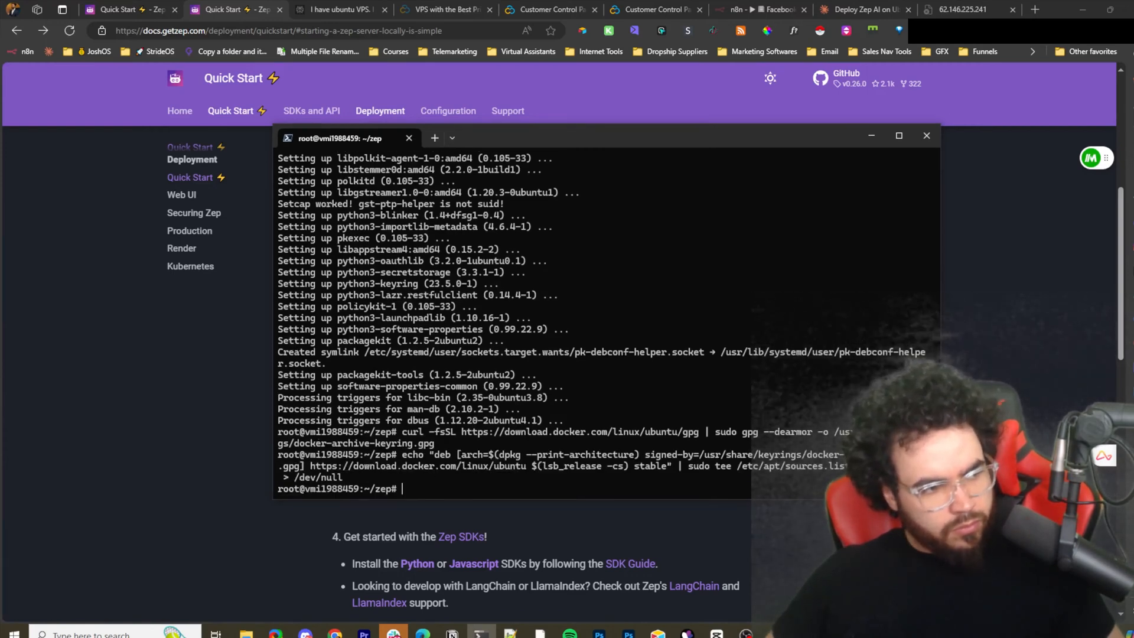
{"action": "type", "text": "sudo apt update"}
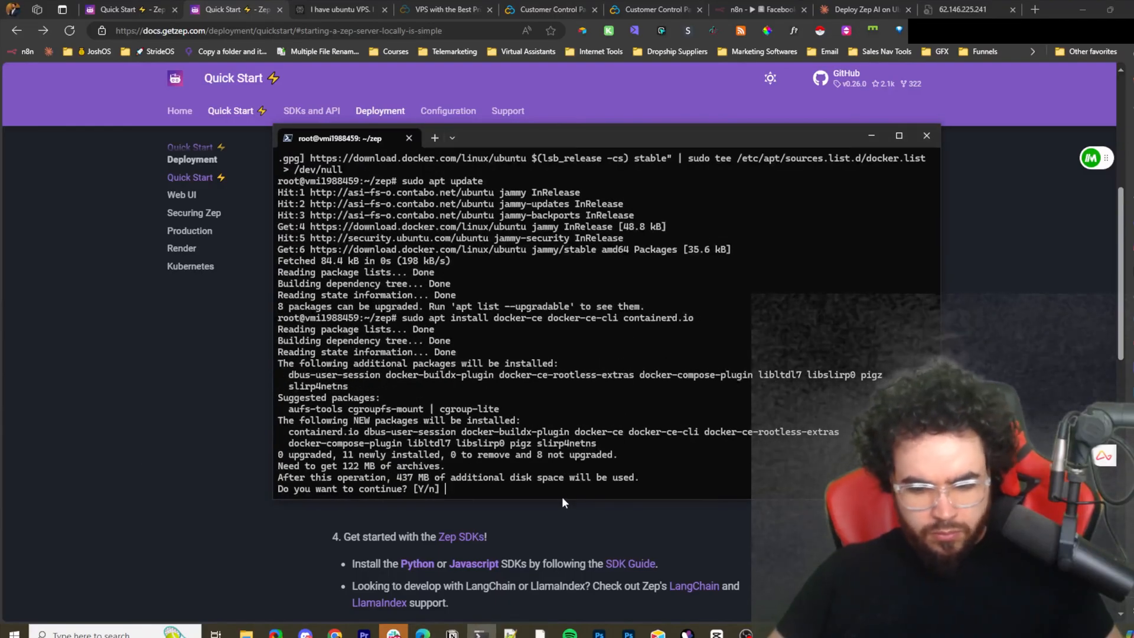
{"action": "type", "text": "Y"}
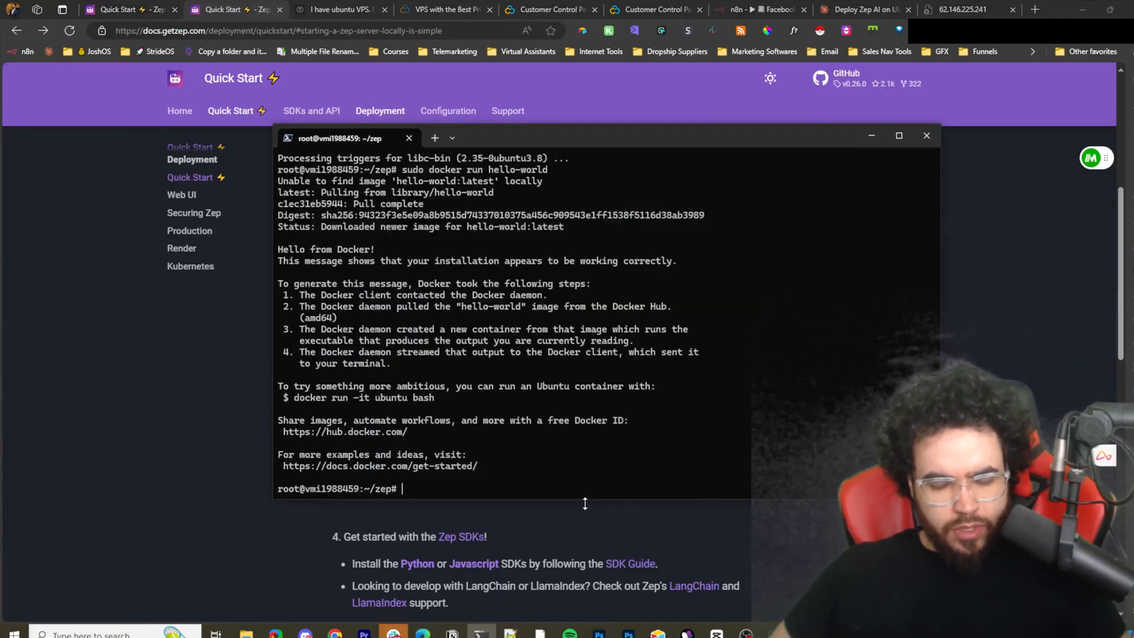
Step: Run the Docker hello-world test, then start the Zep stack with docker compose up -d
{"action": "type", "text": "D"}
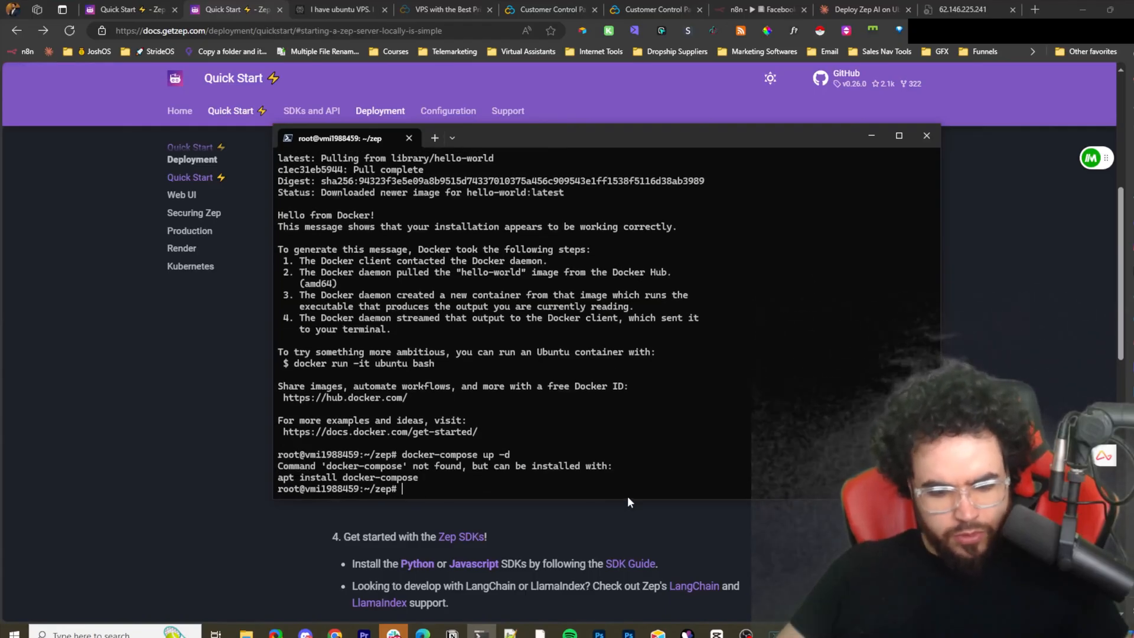
{"action": "type", "text": "docker compose up -d"}
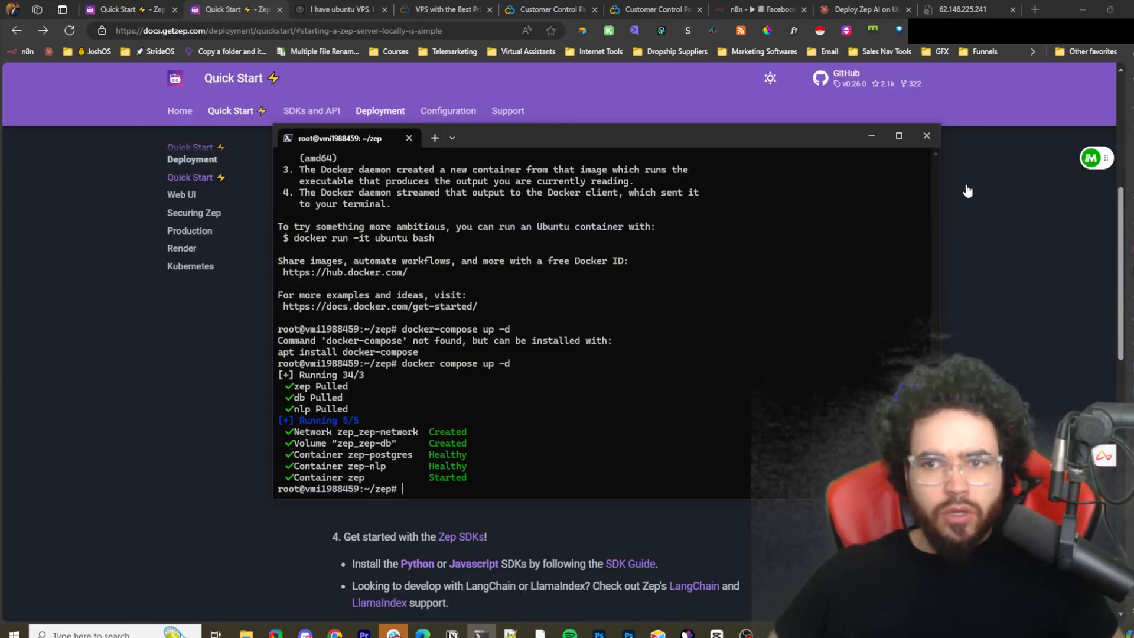
Step: Load the Zep admin dashboard at IP:8000/admin and check its Users, Sessions and Settings pages
{"action": "left_click", "coordinate": [965, 10]}
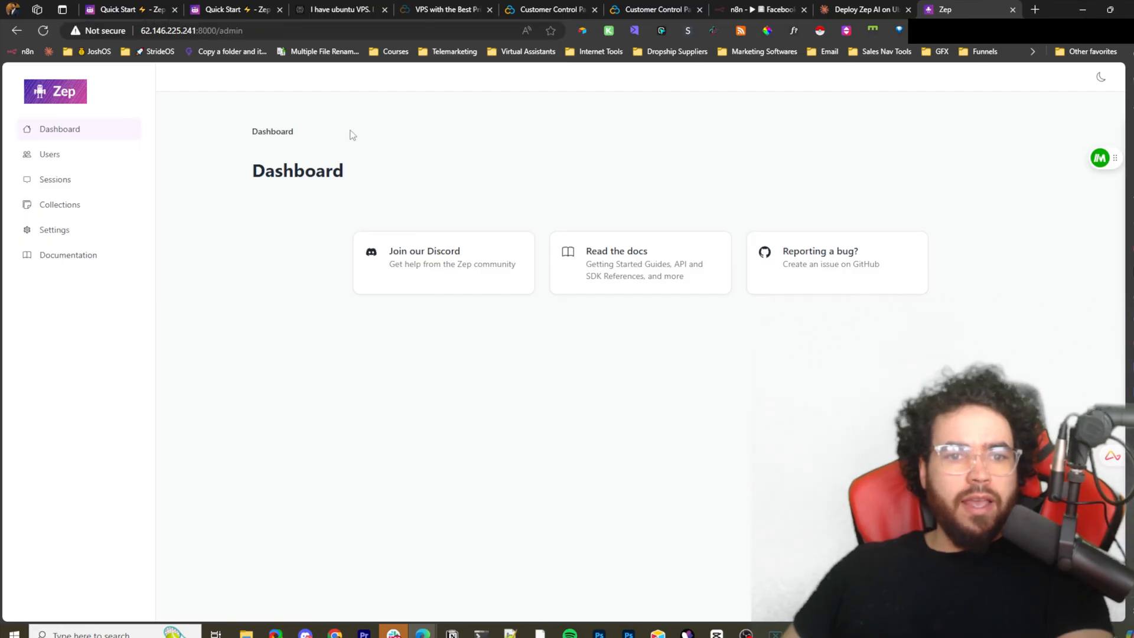
{"action": "left_click", "coordinate": [49, 154]}
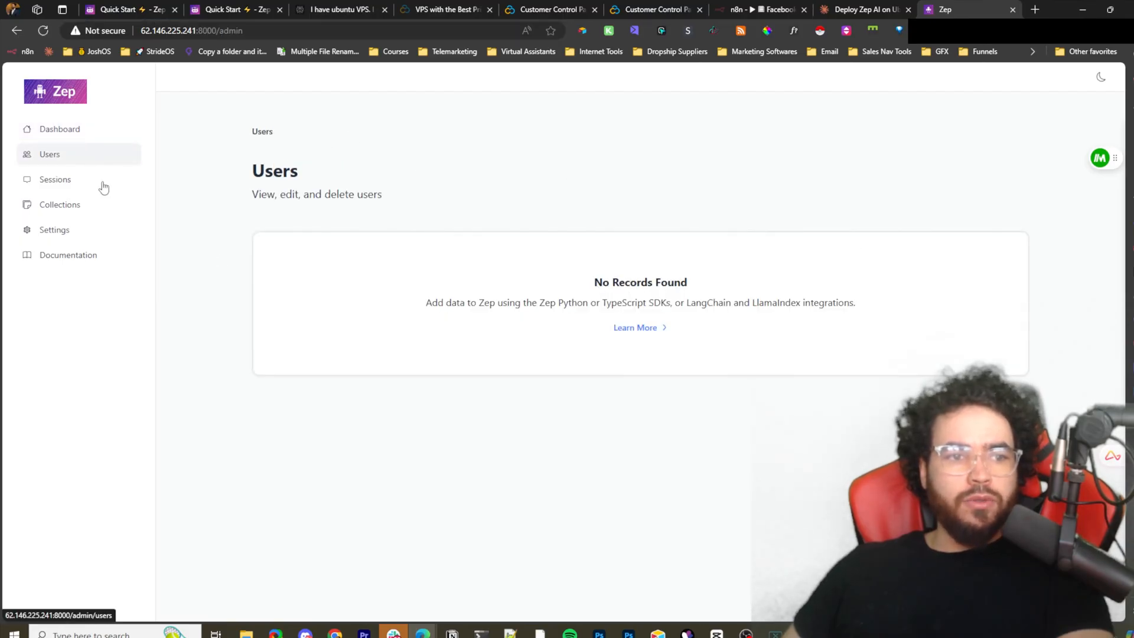
{"action": "left_click", "coordinate": [55, 178]}
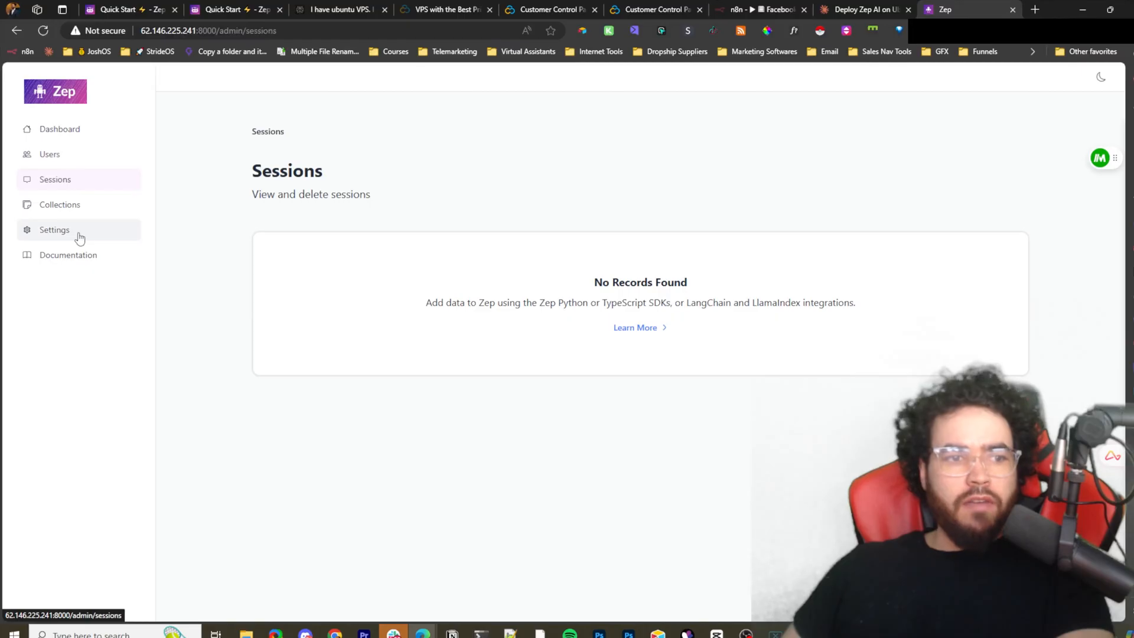
{"action": "left_click", "coordinate": [55, 230]}
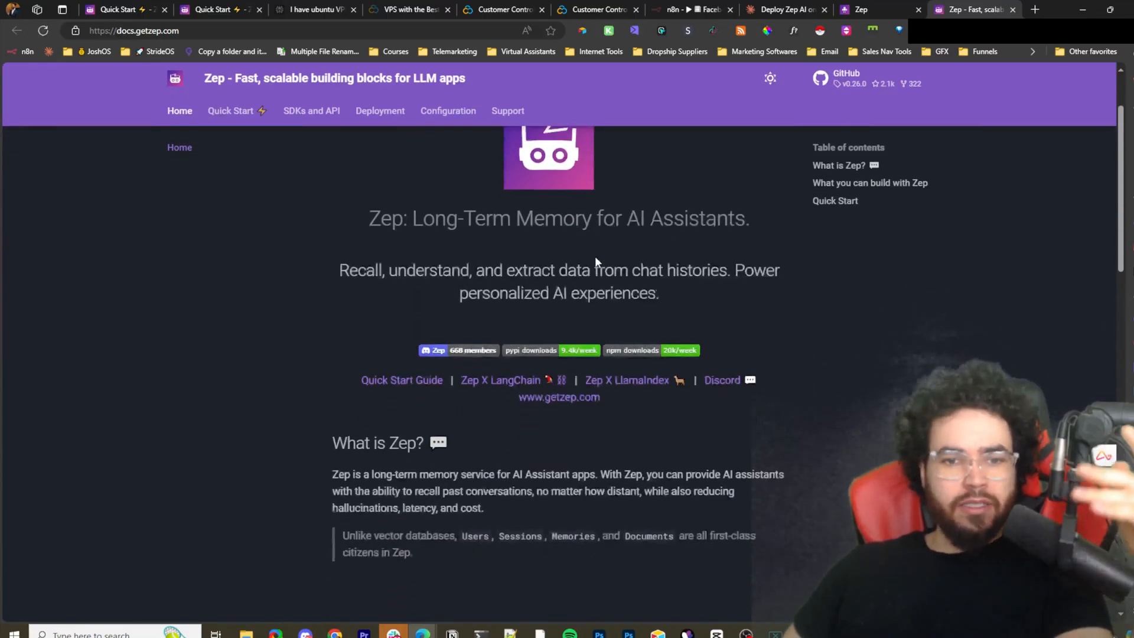
Step: Scroll through the feature overview on the docs.getzep.com home page
{"action": "scroll", "scroll_direction": "down", "scroll_amount": 3}
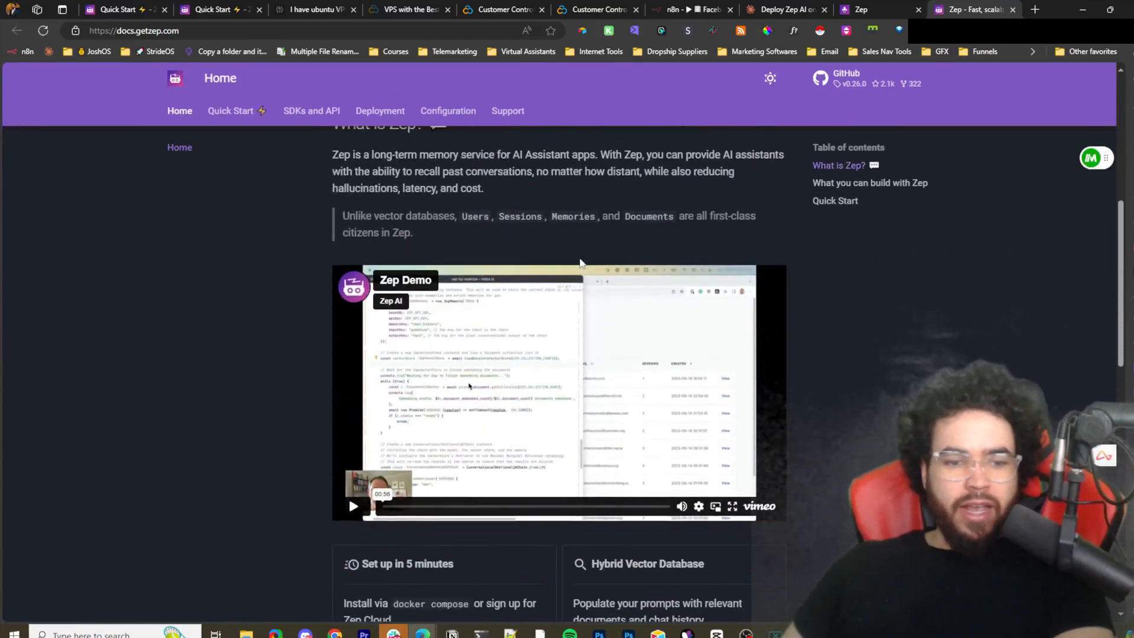
{"action": "scroll", "scroll_direction": "down", "scroll_amount": 3}
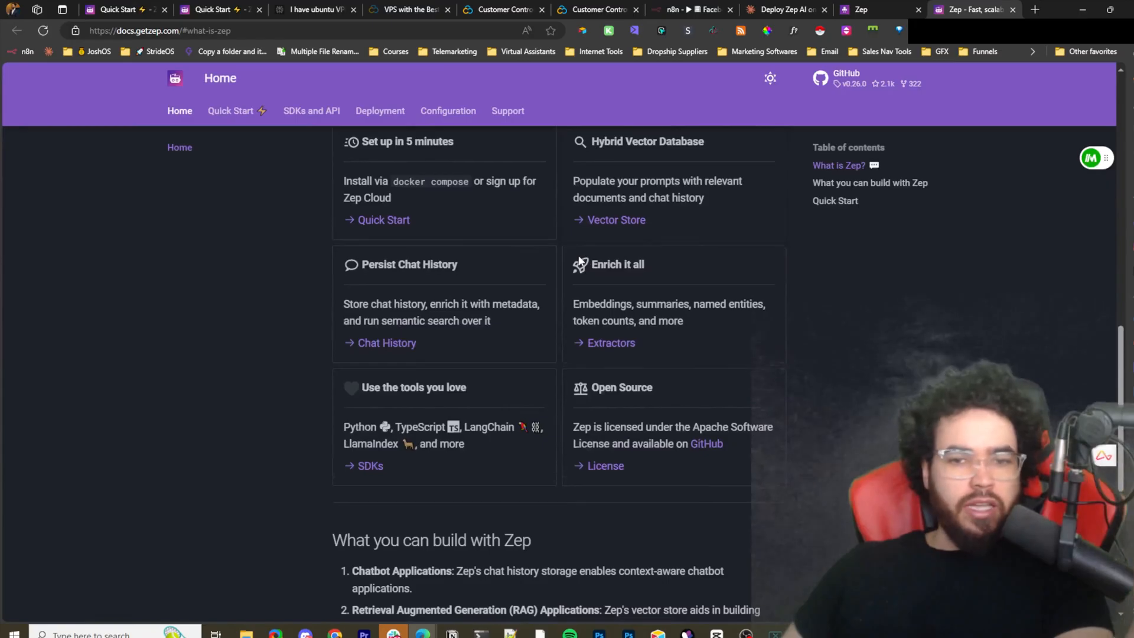
{"action": "scroll", "scroll_direction": "down", "scroll_amount": 3}
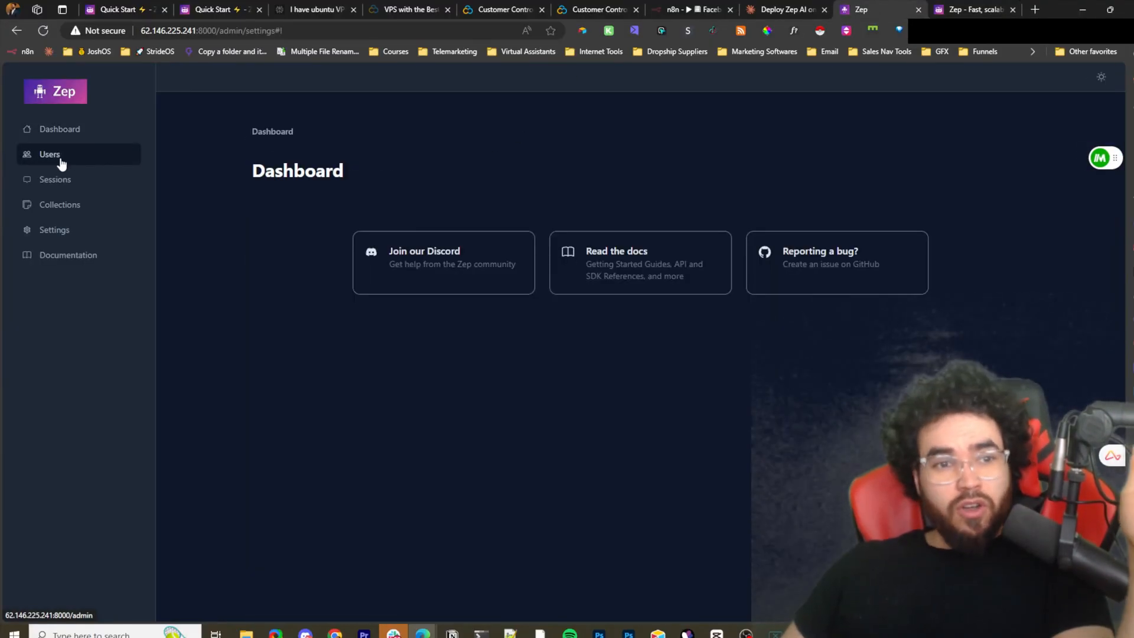
Step: Browse the admin dashboard's Users and Sessions pages, confirming both are empty
{"action": "left_click", "coordinate": [49, 153]}
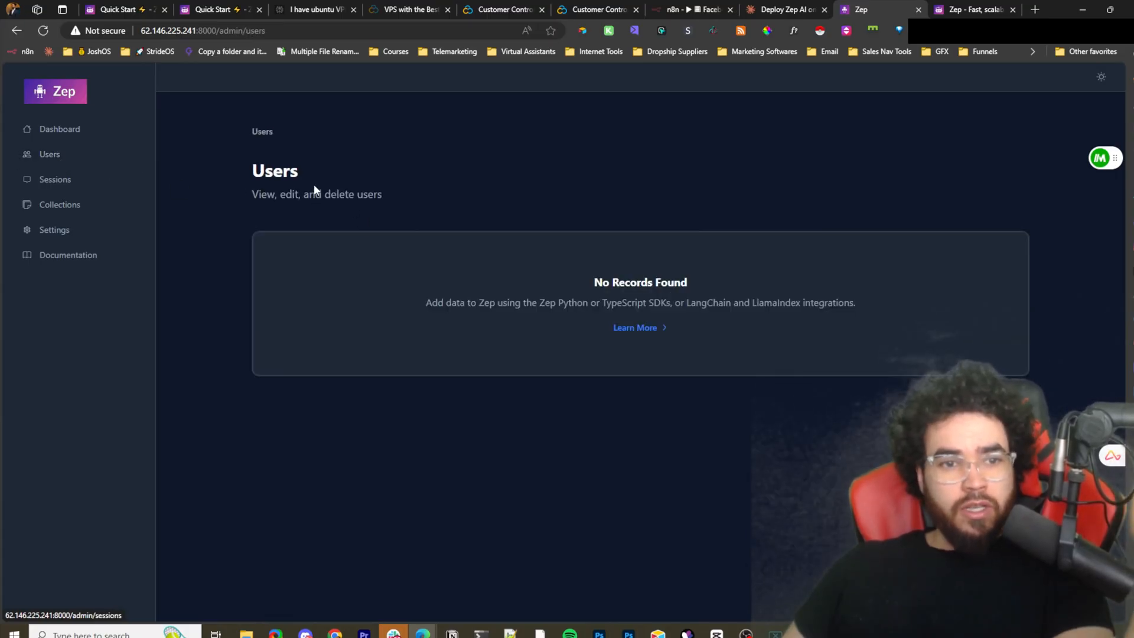
{"action": "left_click", "coordinate": [55, 178]}
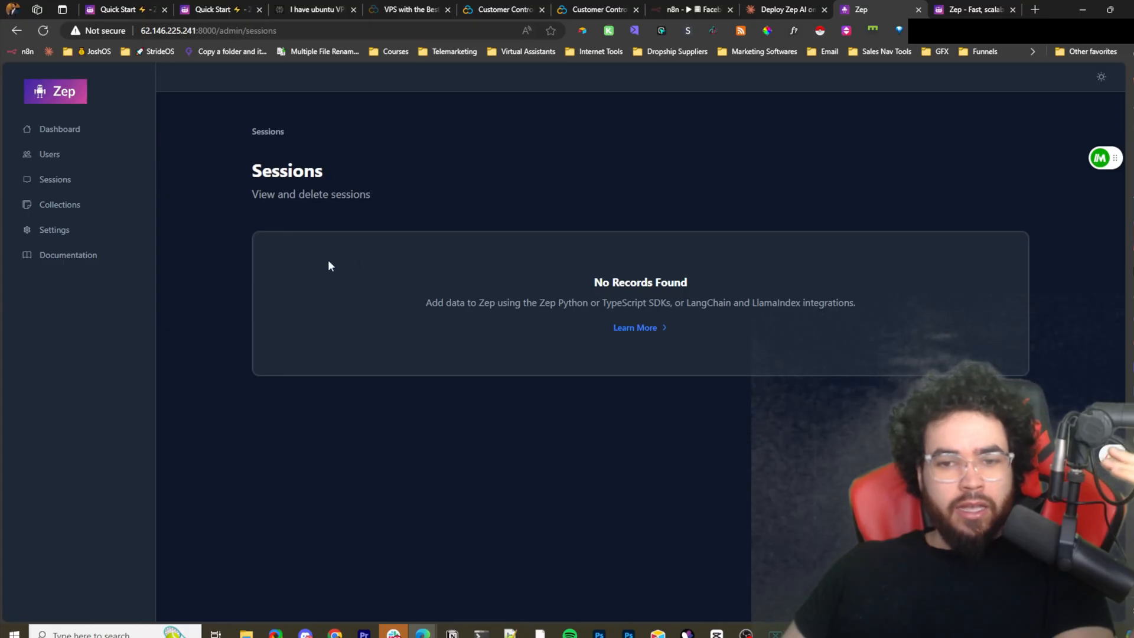
{"action": "mouse_move", "coordinate": [402, 248]}
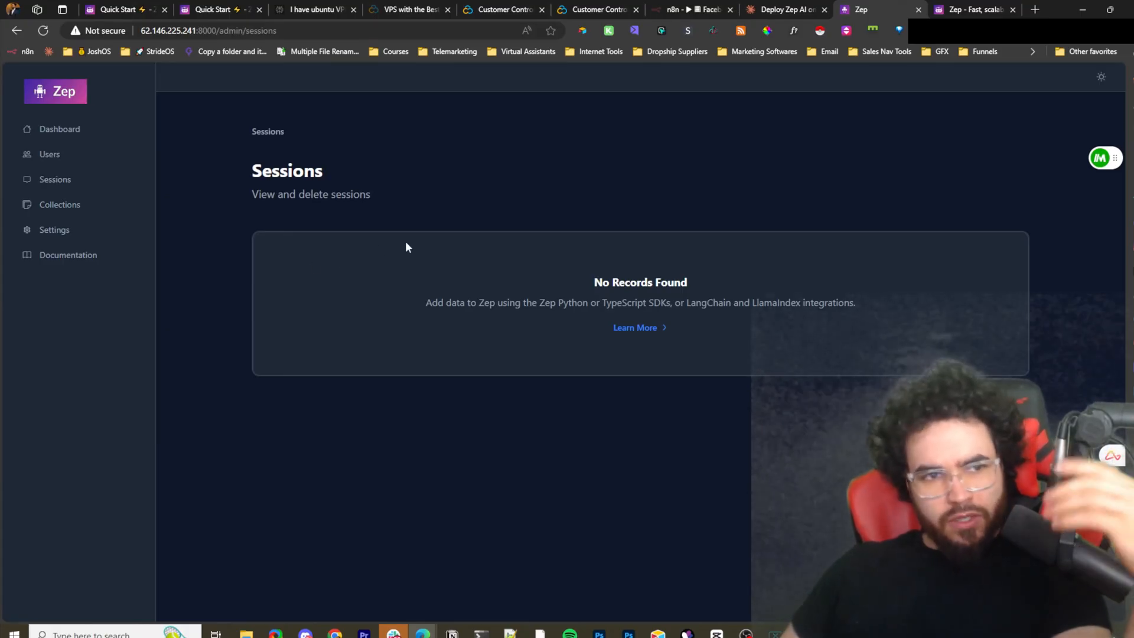
{"action": "mouse_move", "coordinate": [404, 250]}
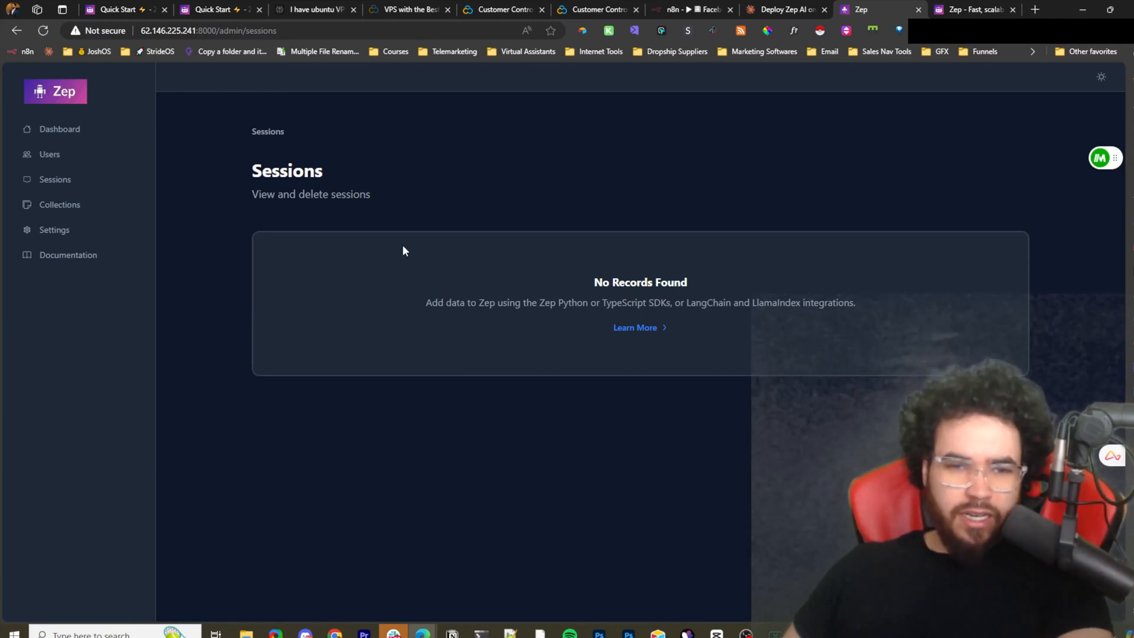
{"action": "mouse_move", "coordinate": [397, 254]}
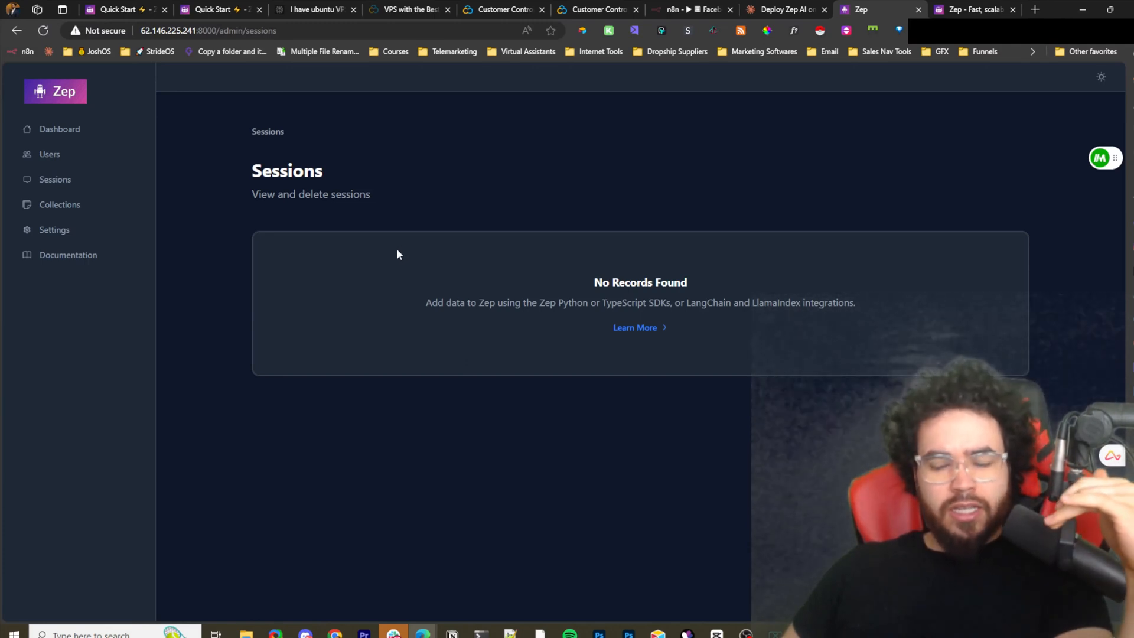
{"action": "mouse_move", "coordinate": [391, 257]}
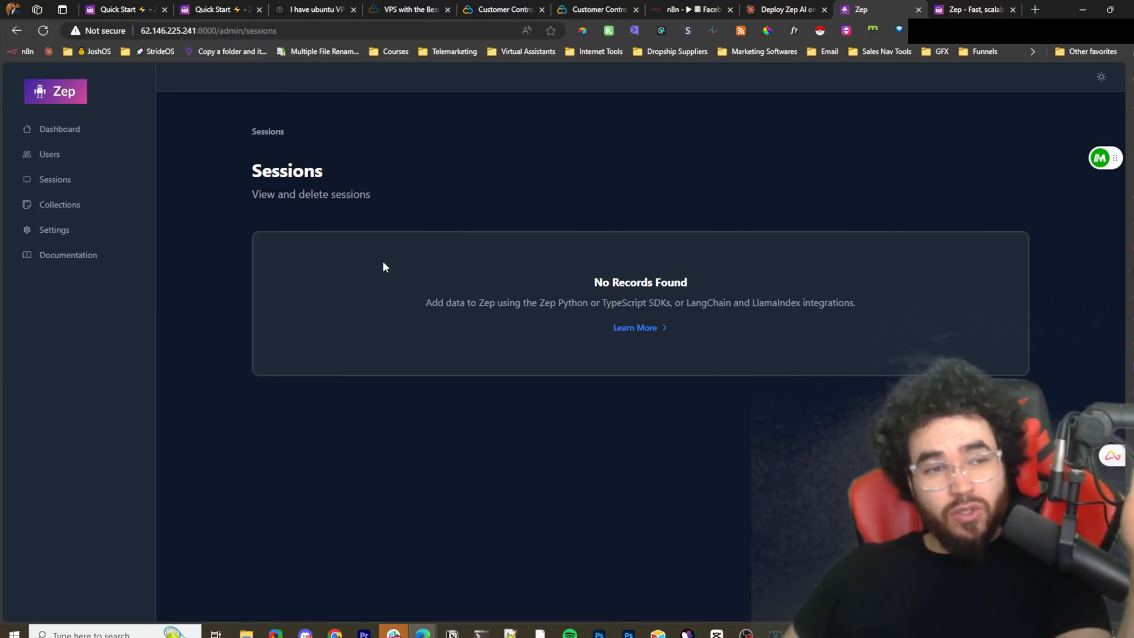
{"action": "mouse_move", "coordinate": [211, 205]}
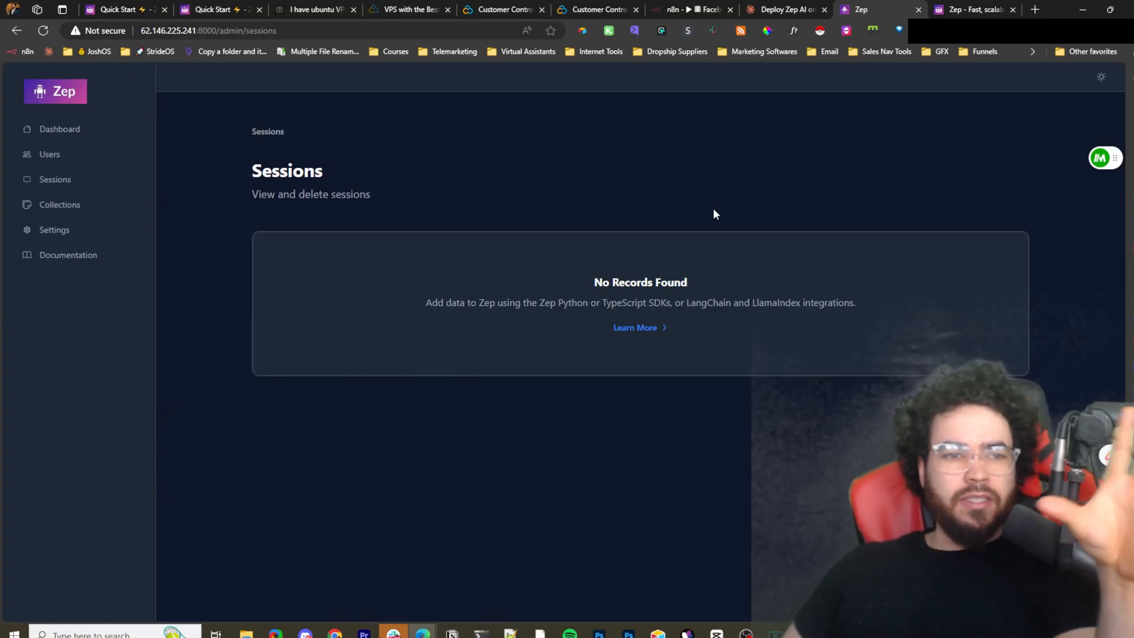
{"action": "mouse_move", "coordinate": [689, 216]}
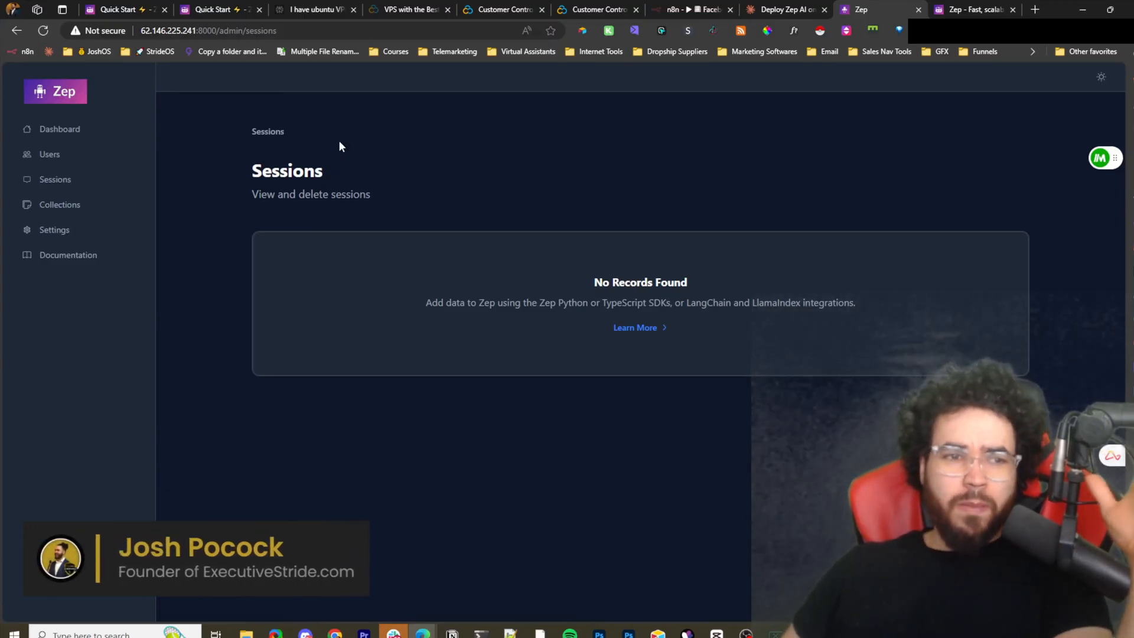
{"action": "mouse_move", "coordinate": [326, 160]}
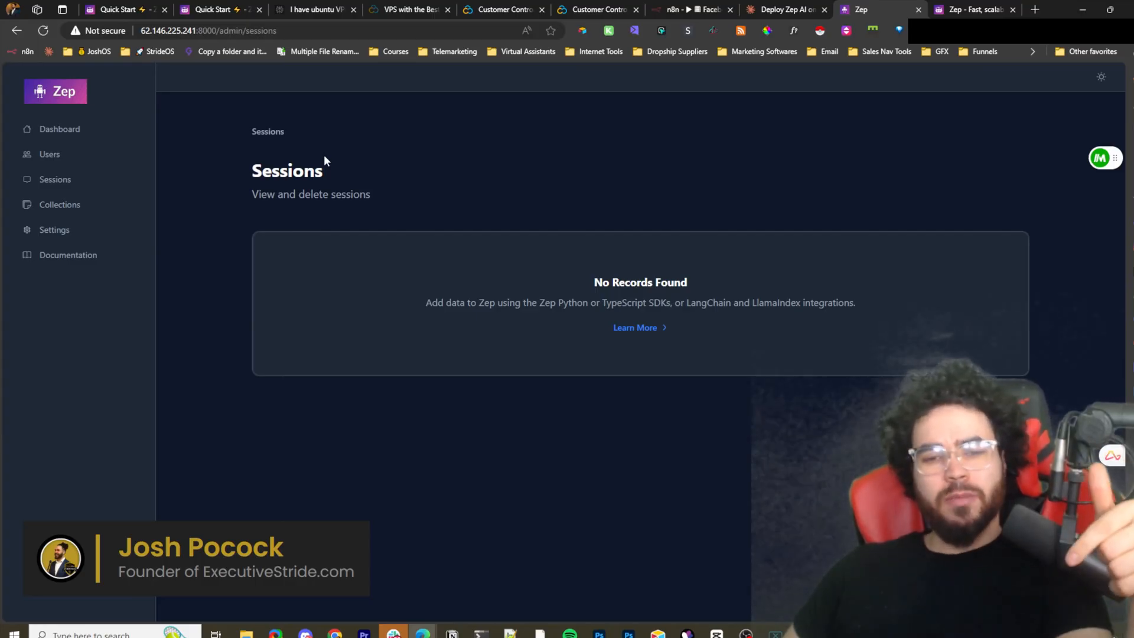
{"action": "mouse_move", "coordinate": [286, 157]}
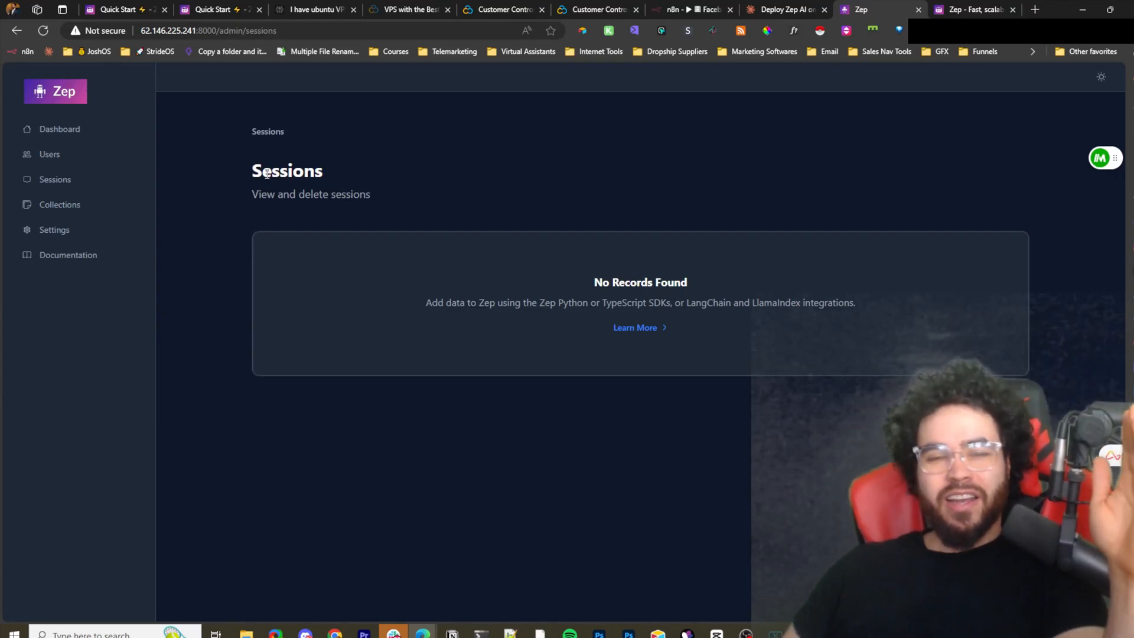
{"action": "mouse_move", "coordinate": [690, 245]}
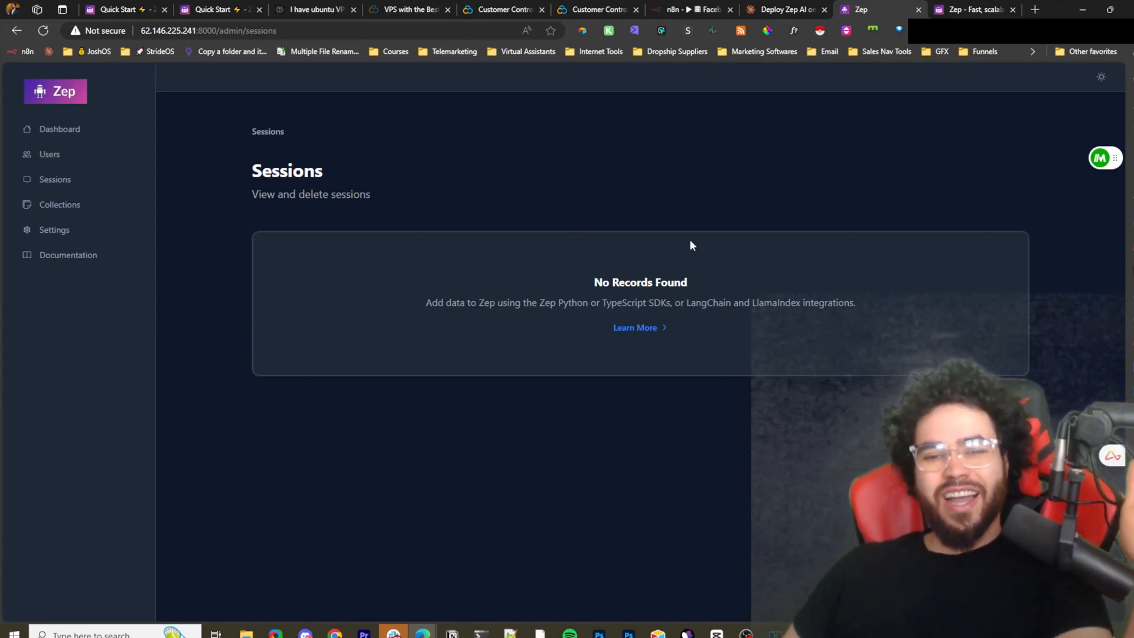